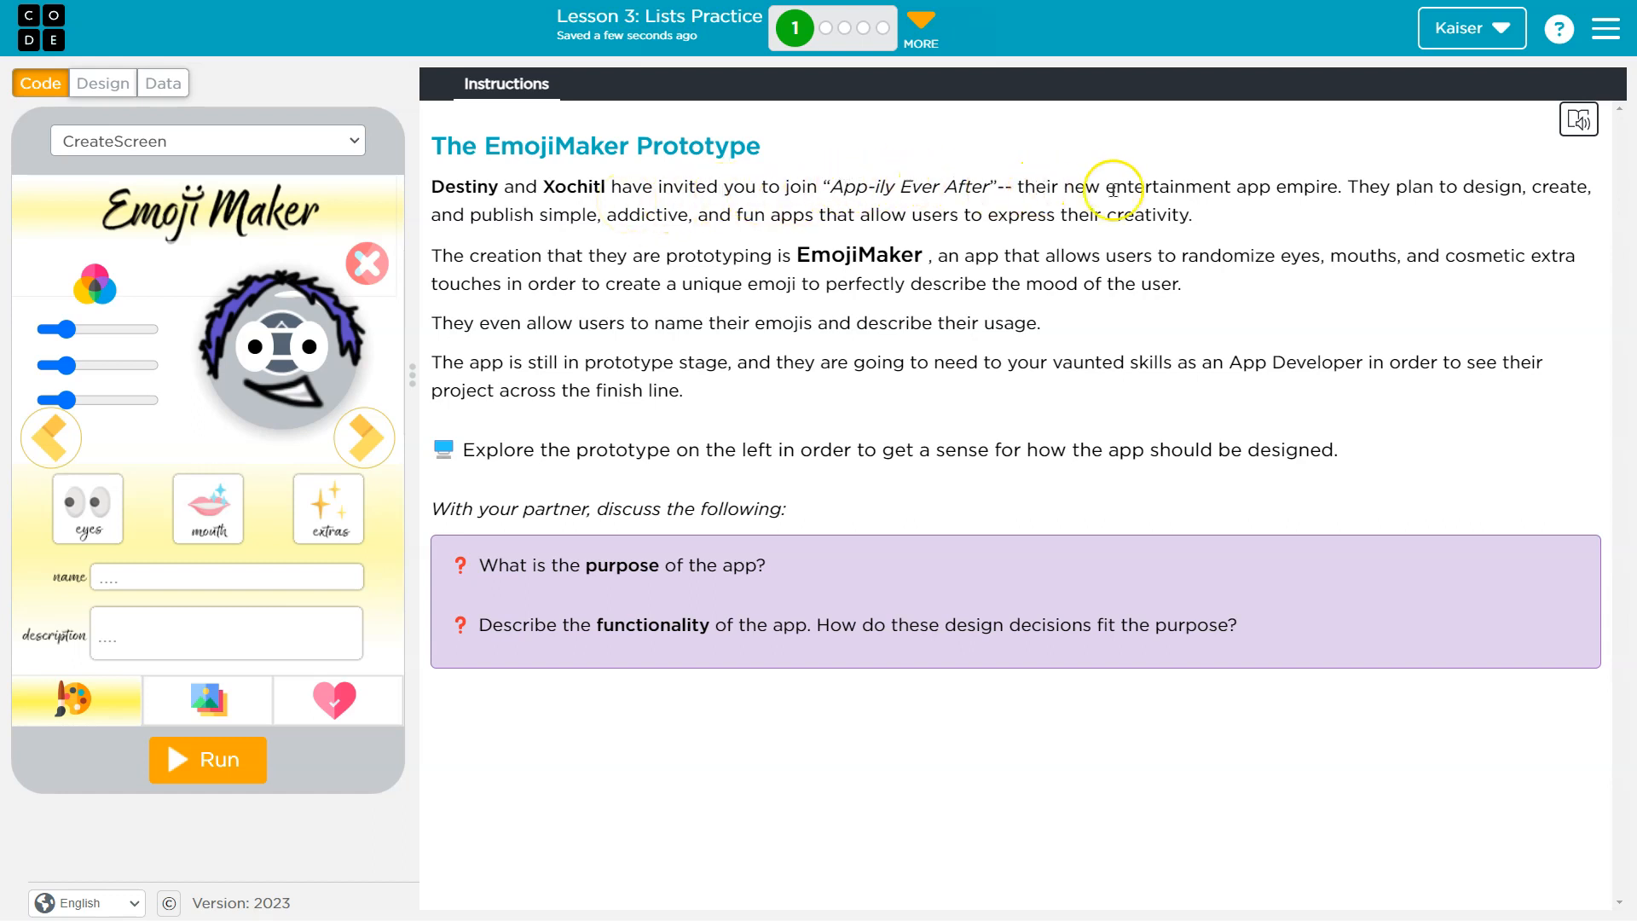
{"action": "mouse_move", "coordinate": [1415, 193]}
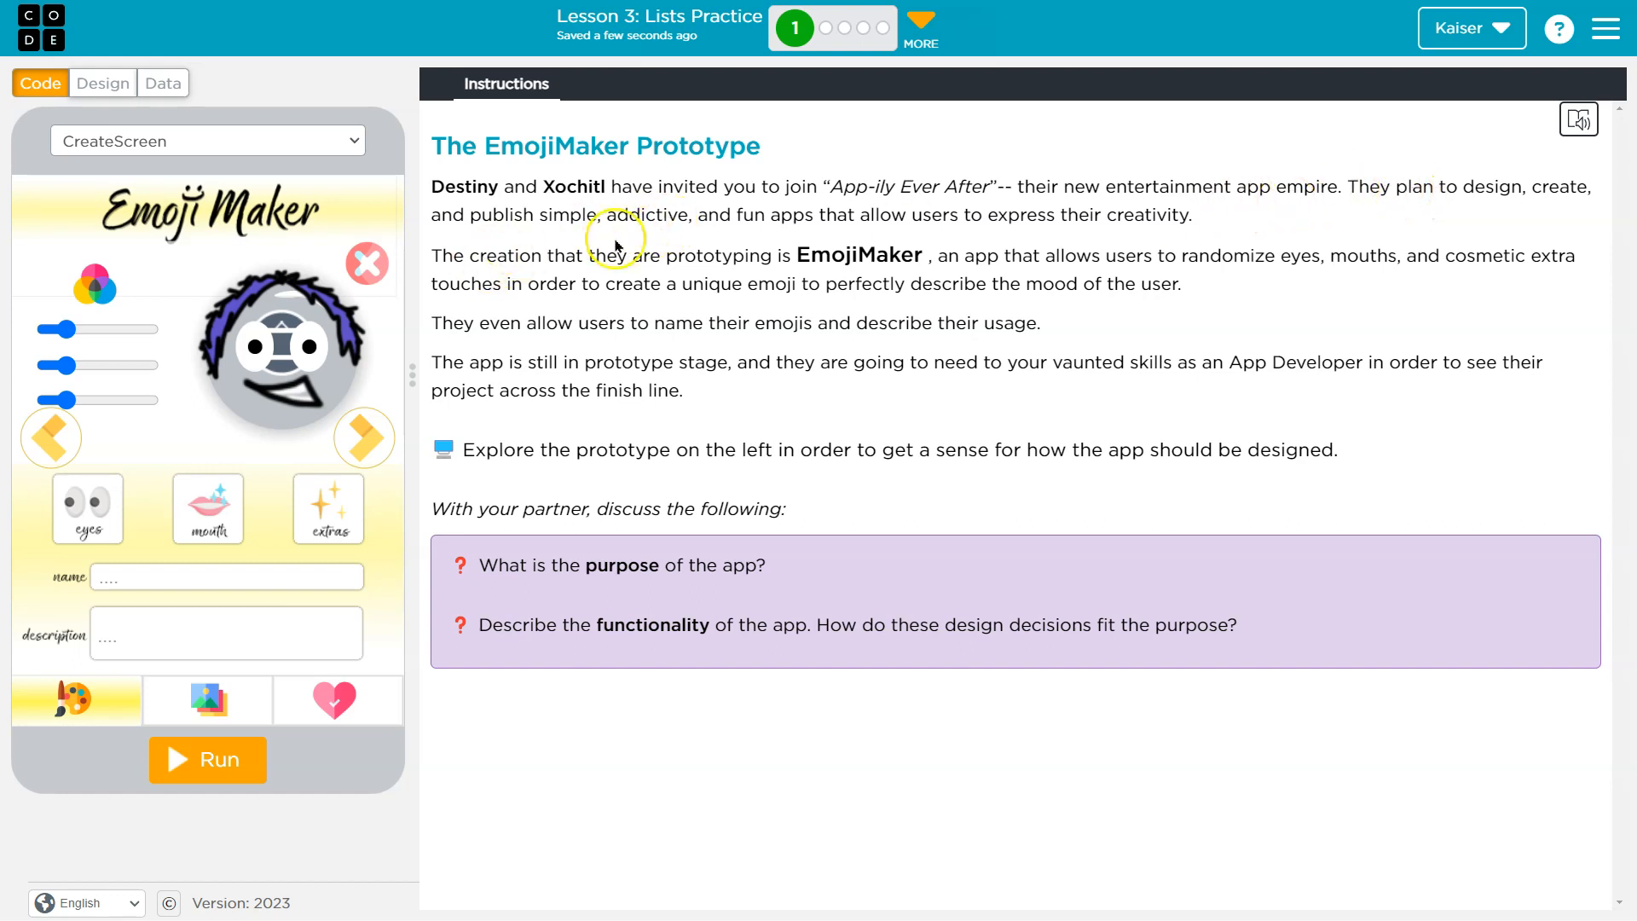
{"action": "mouse_move", "coordinate": [945, 220]}
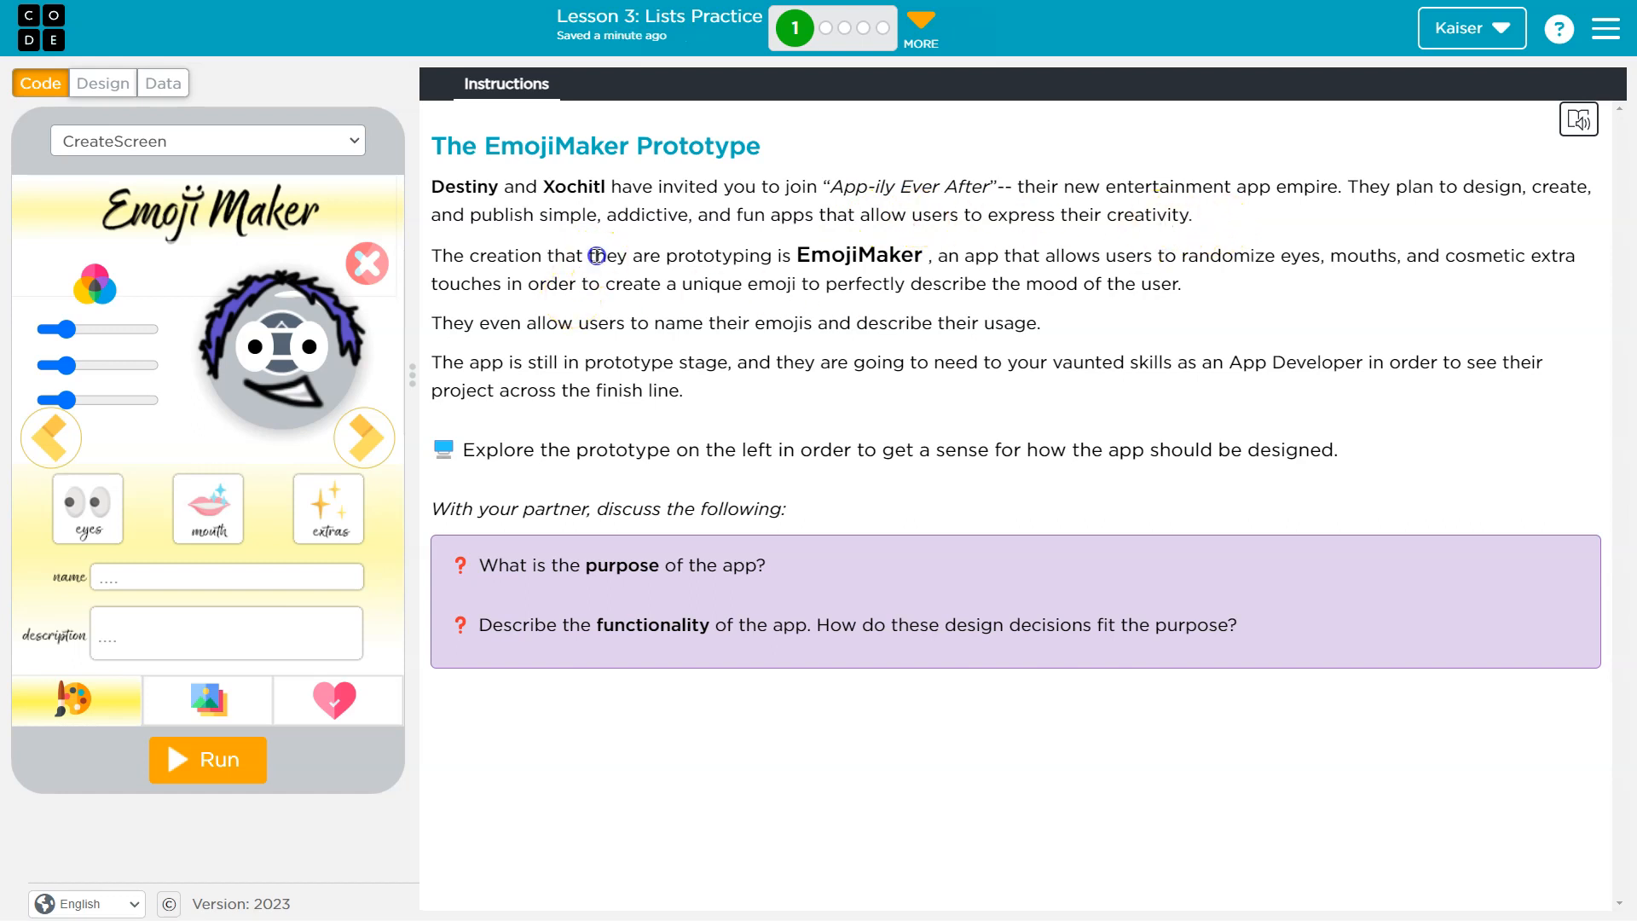
{"action": "mouse_move", "coordinate": [809, 261]}
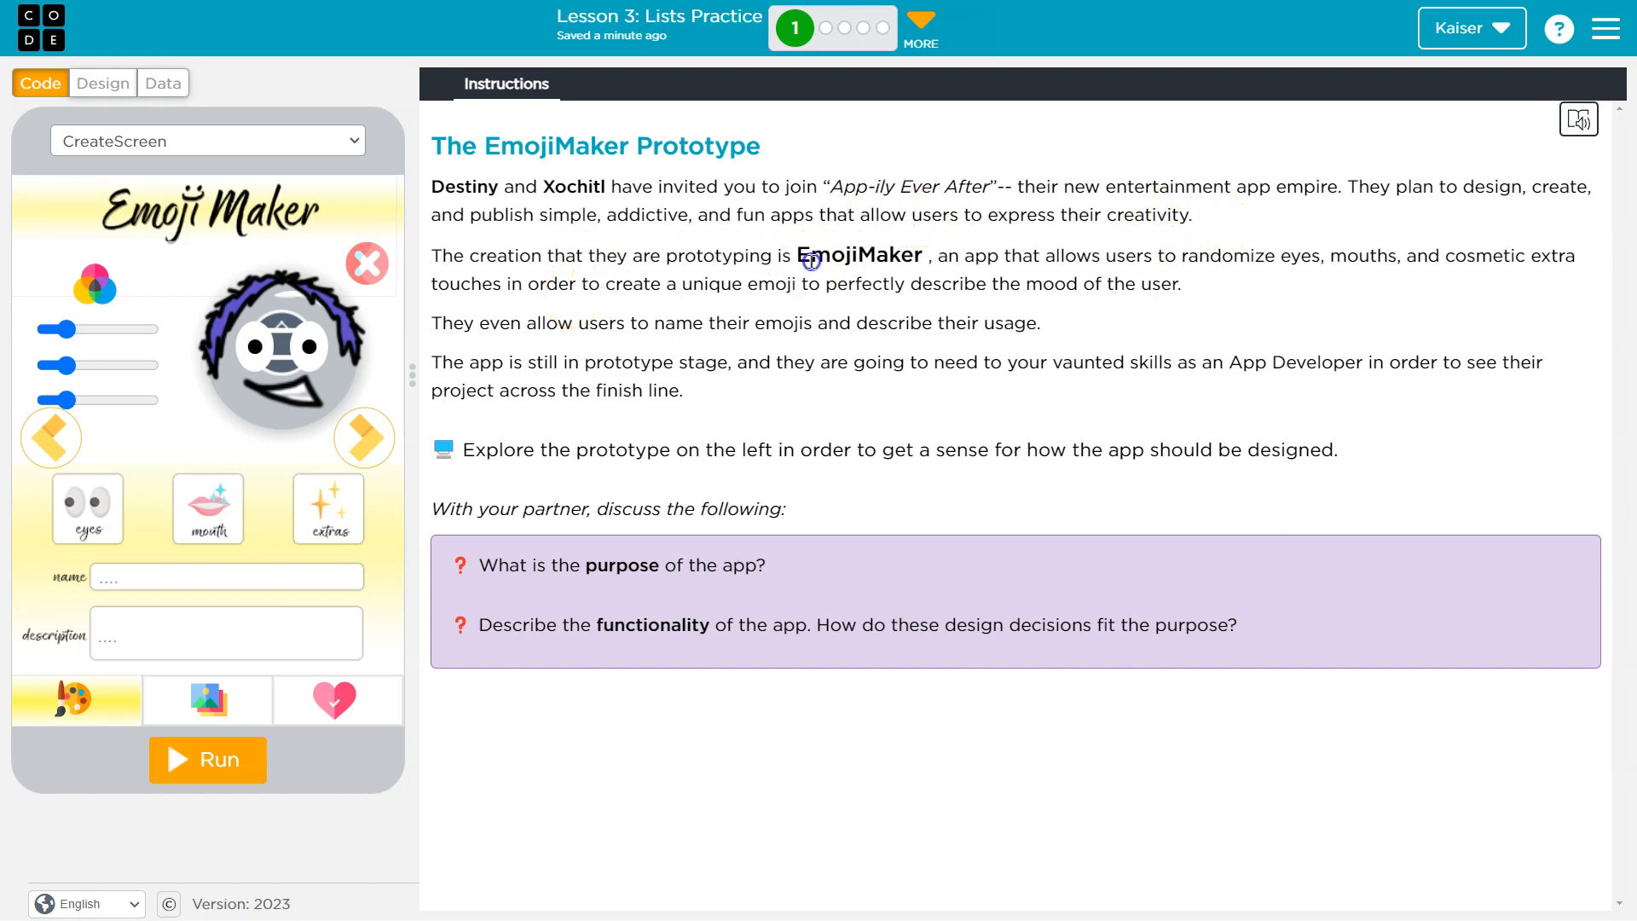
- Run EmojiMaker, add an extra, randomize the mouth, and slide the face to dark green
{"action": "double_click", "coordinate": [860, 255]}
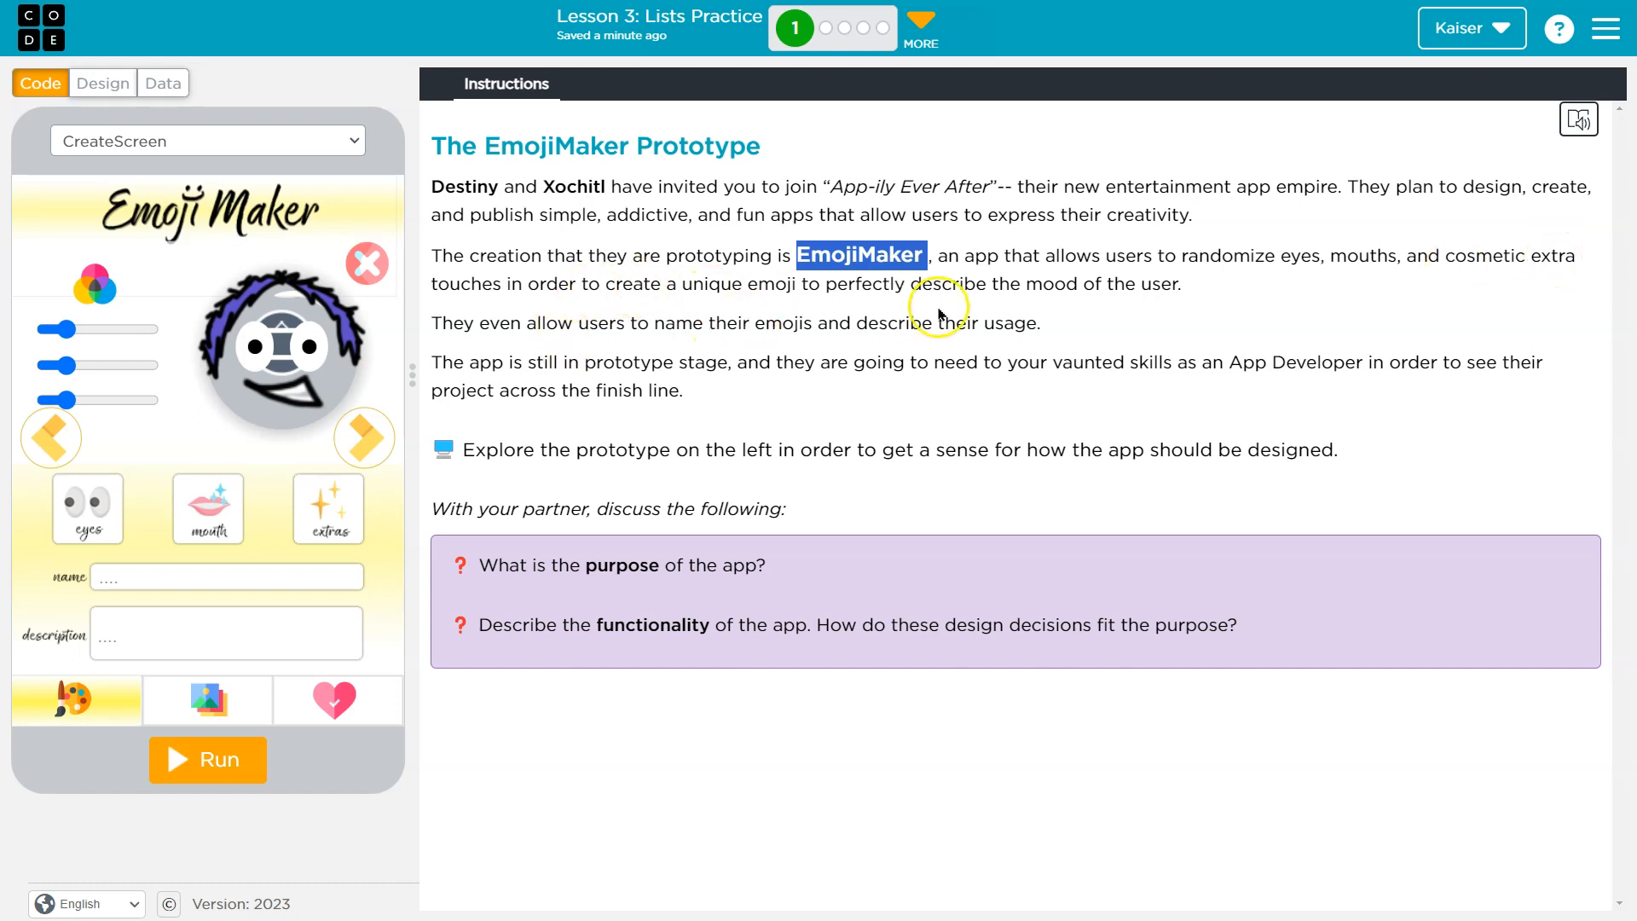
{"action": "mouse_move", "coordinate": [1166, 284]}
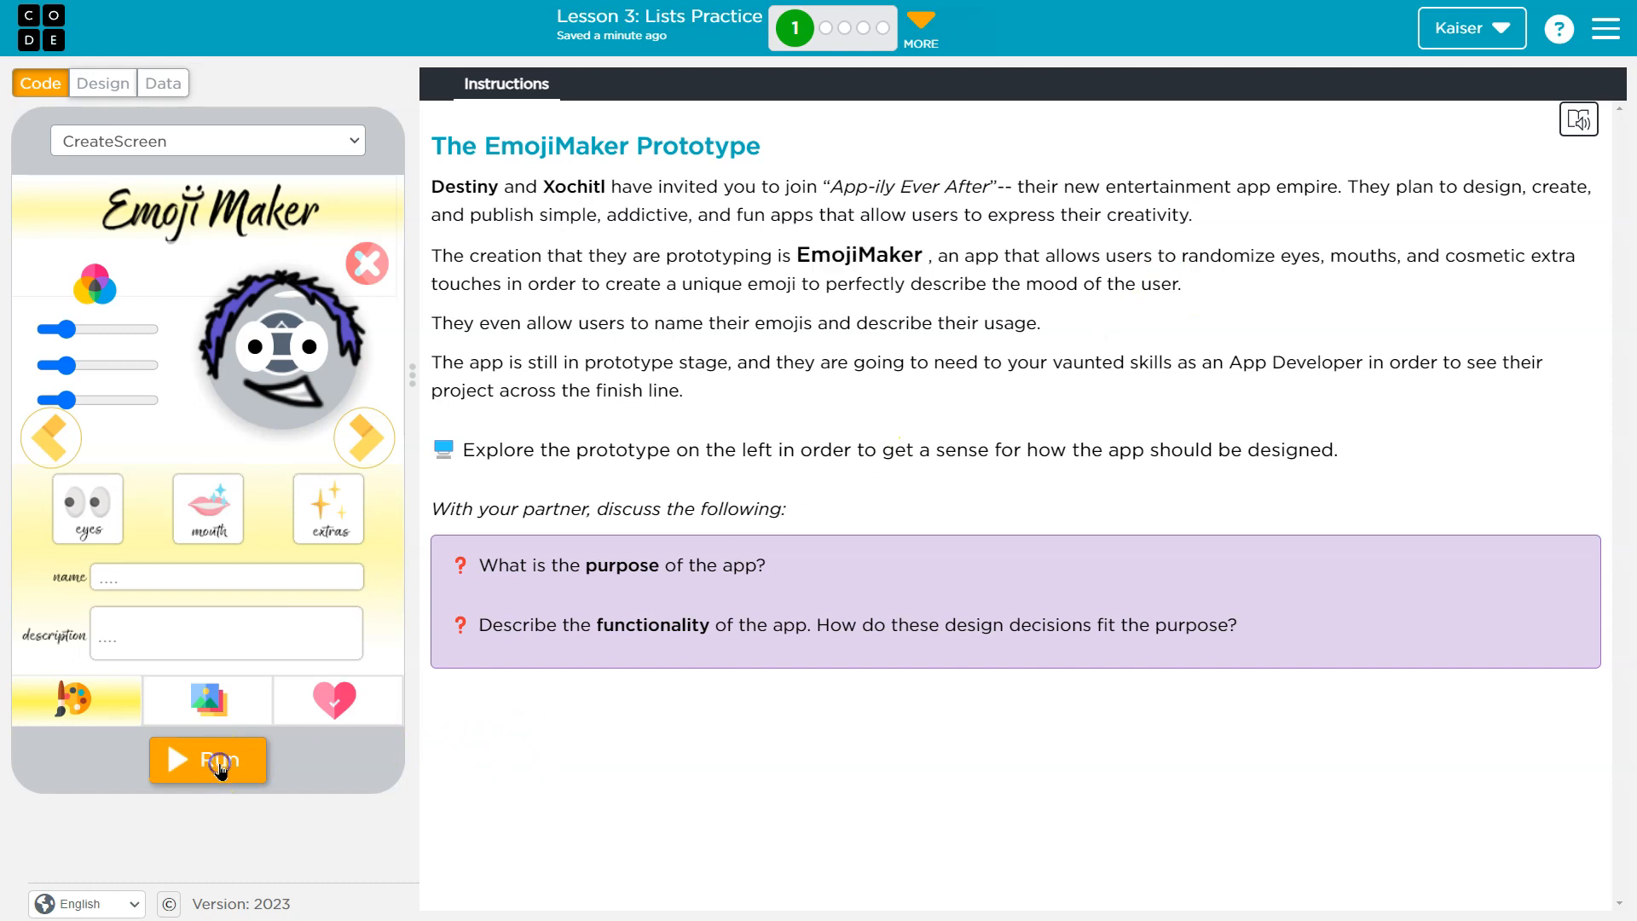
{"action": "left_click", "coordinate": [208, 758]}
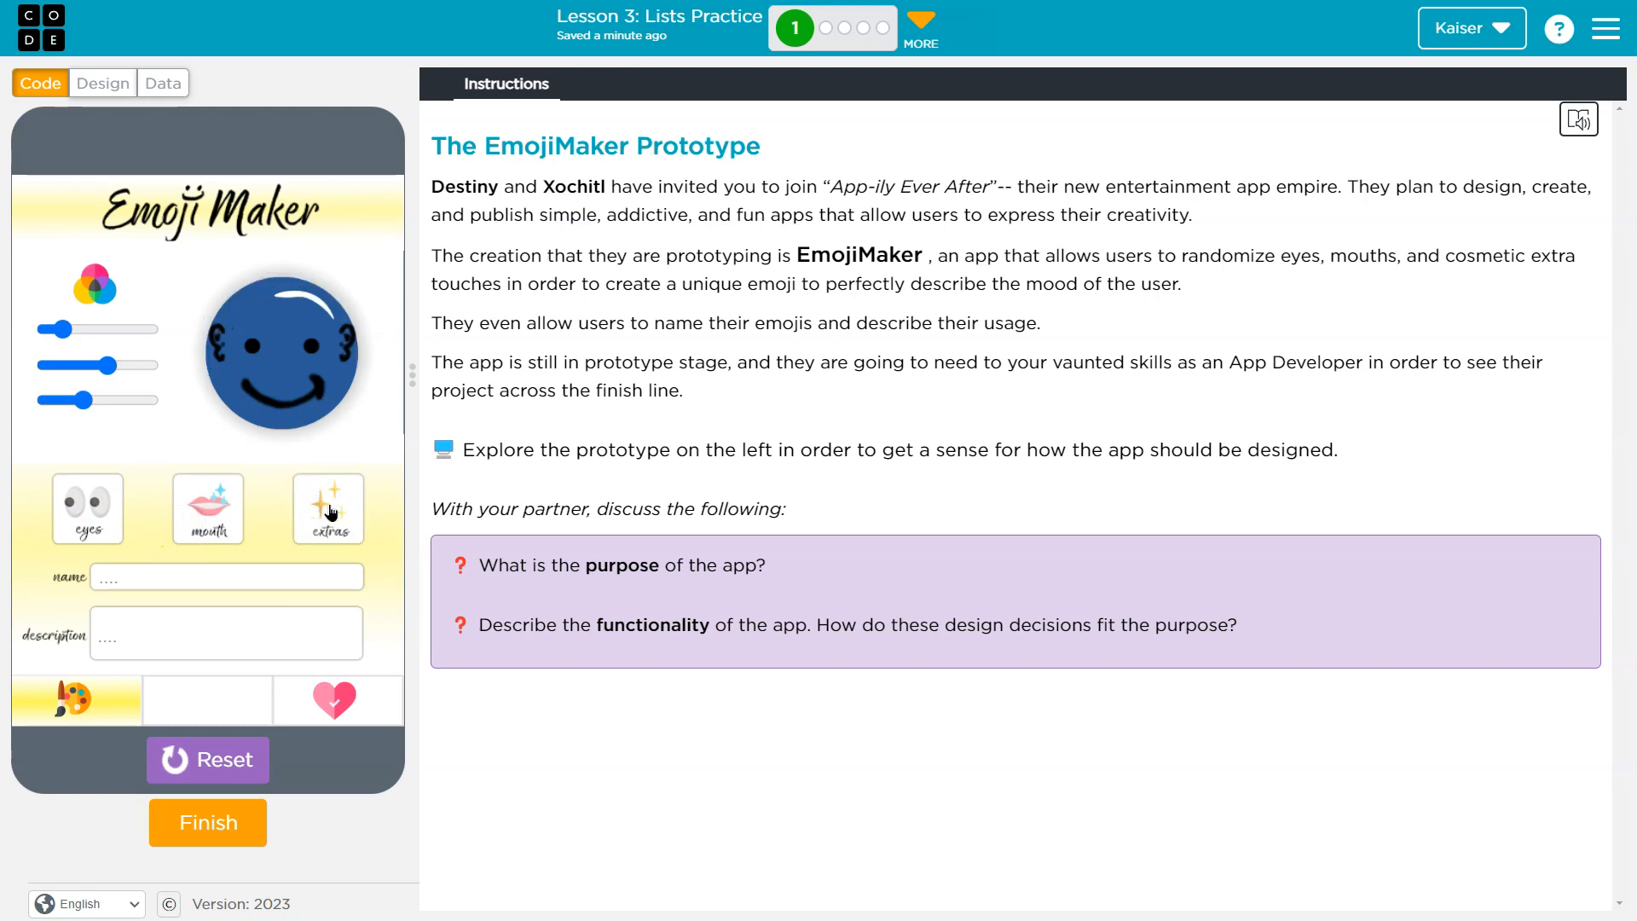
{"action": "left_click", "coordinate": [327, 509]}
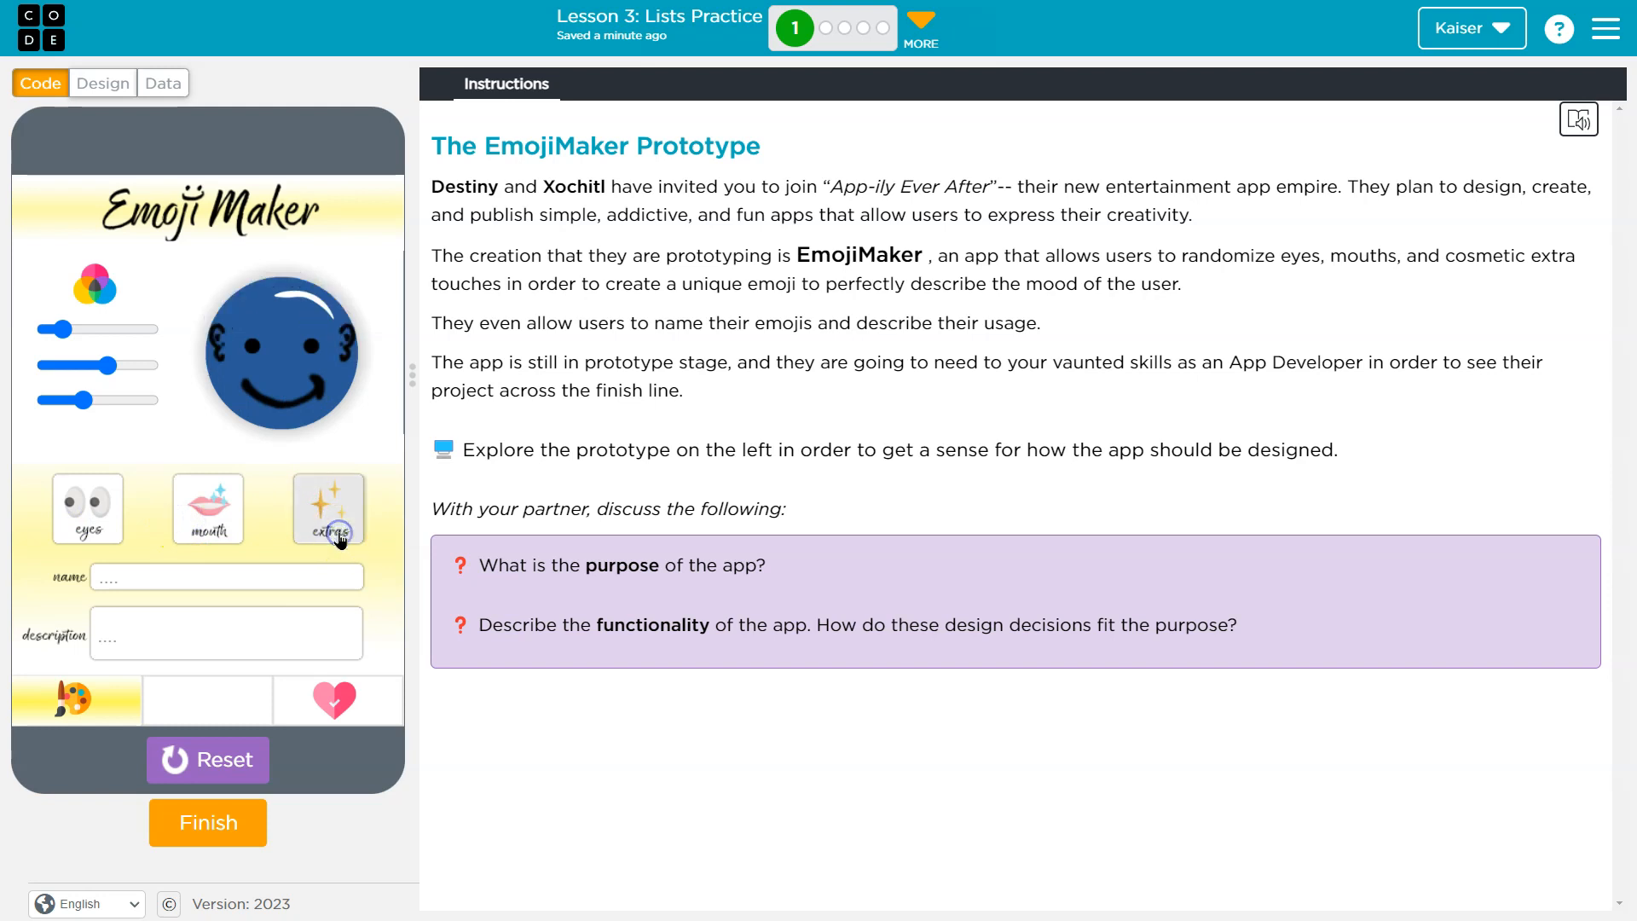
{"action": "left_click", "coordinate": [206, 508]}
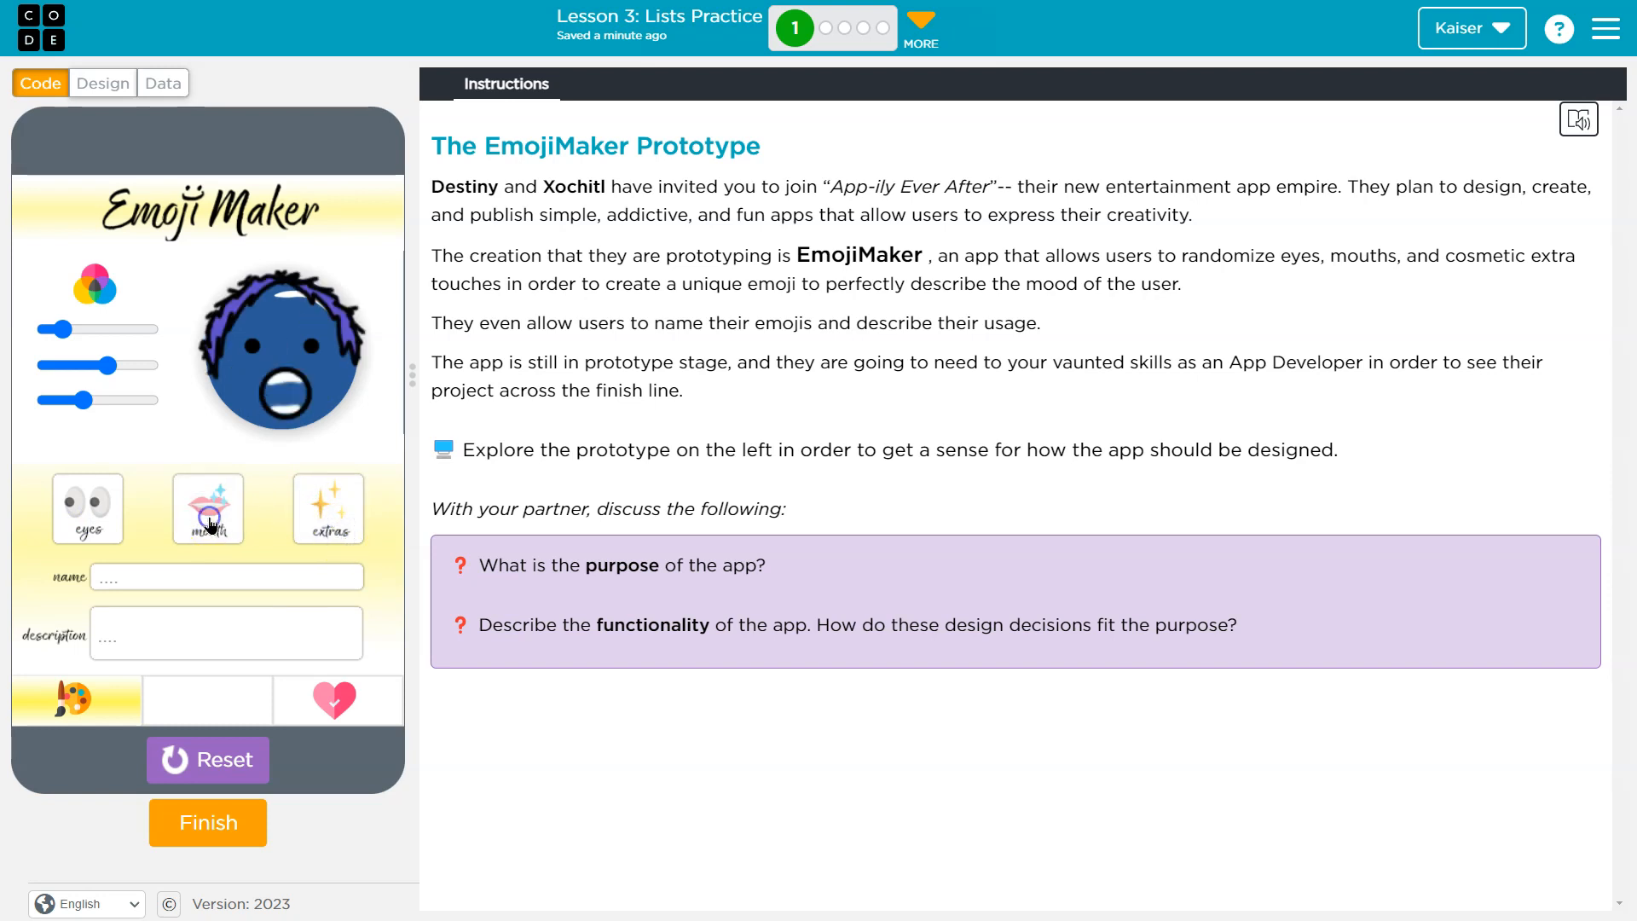
{"action": "left_click_drag", "start_coordinate": [104, 364], "coordinate": [43, 364]}
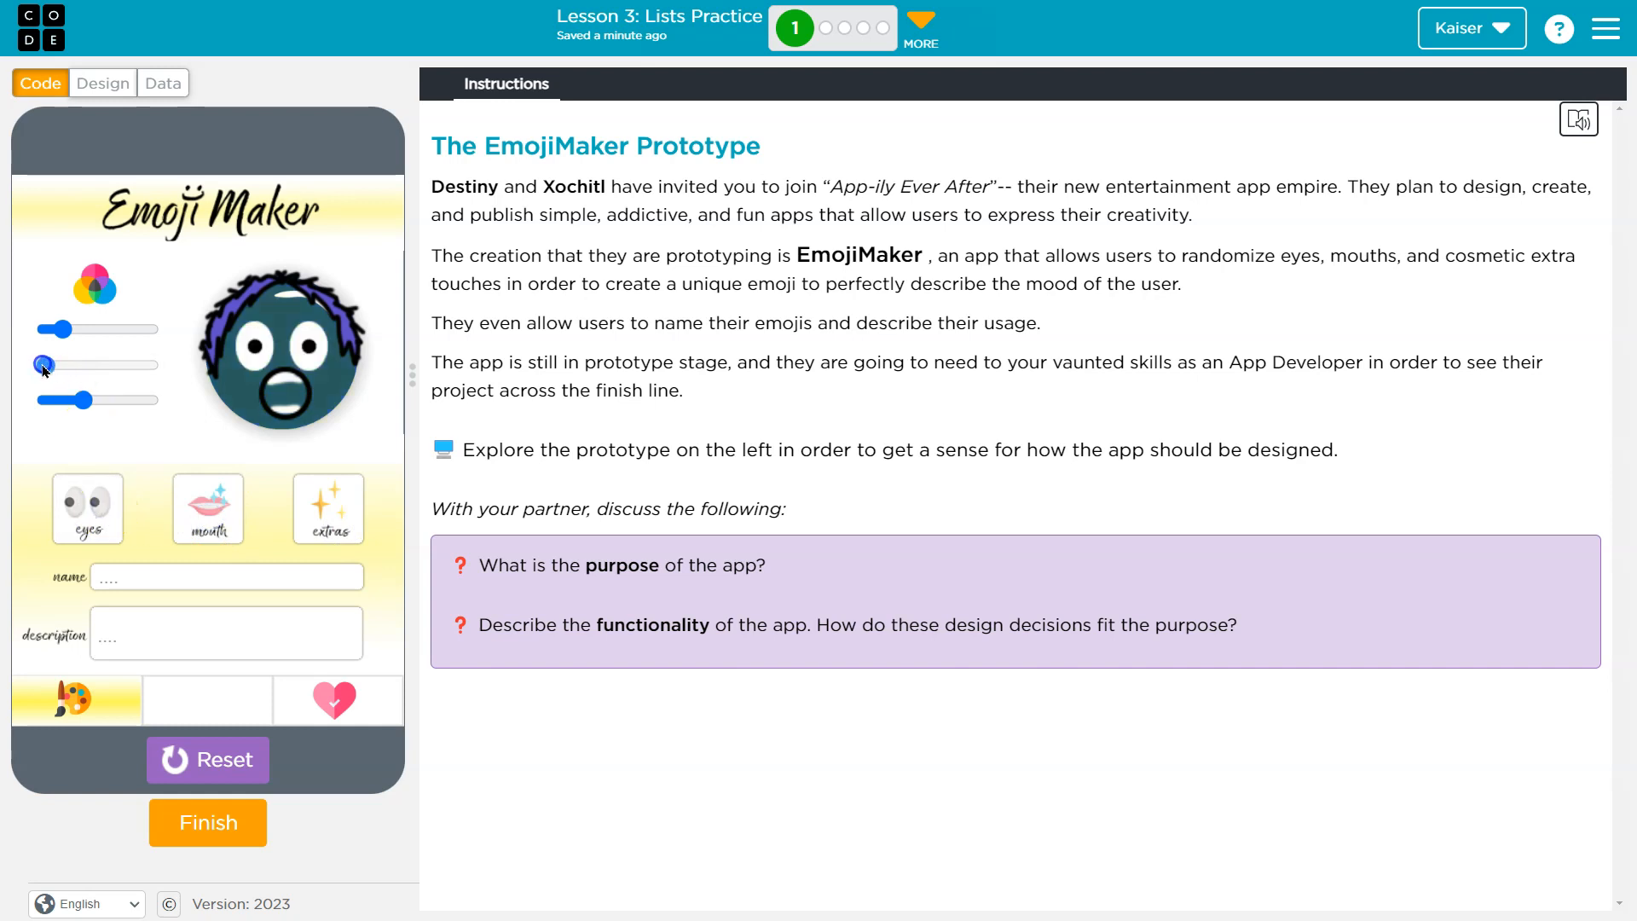
{"action": "left_click_drag", "start_coordinate": [73, 364], "coordinate": [50, 364]}
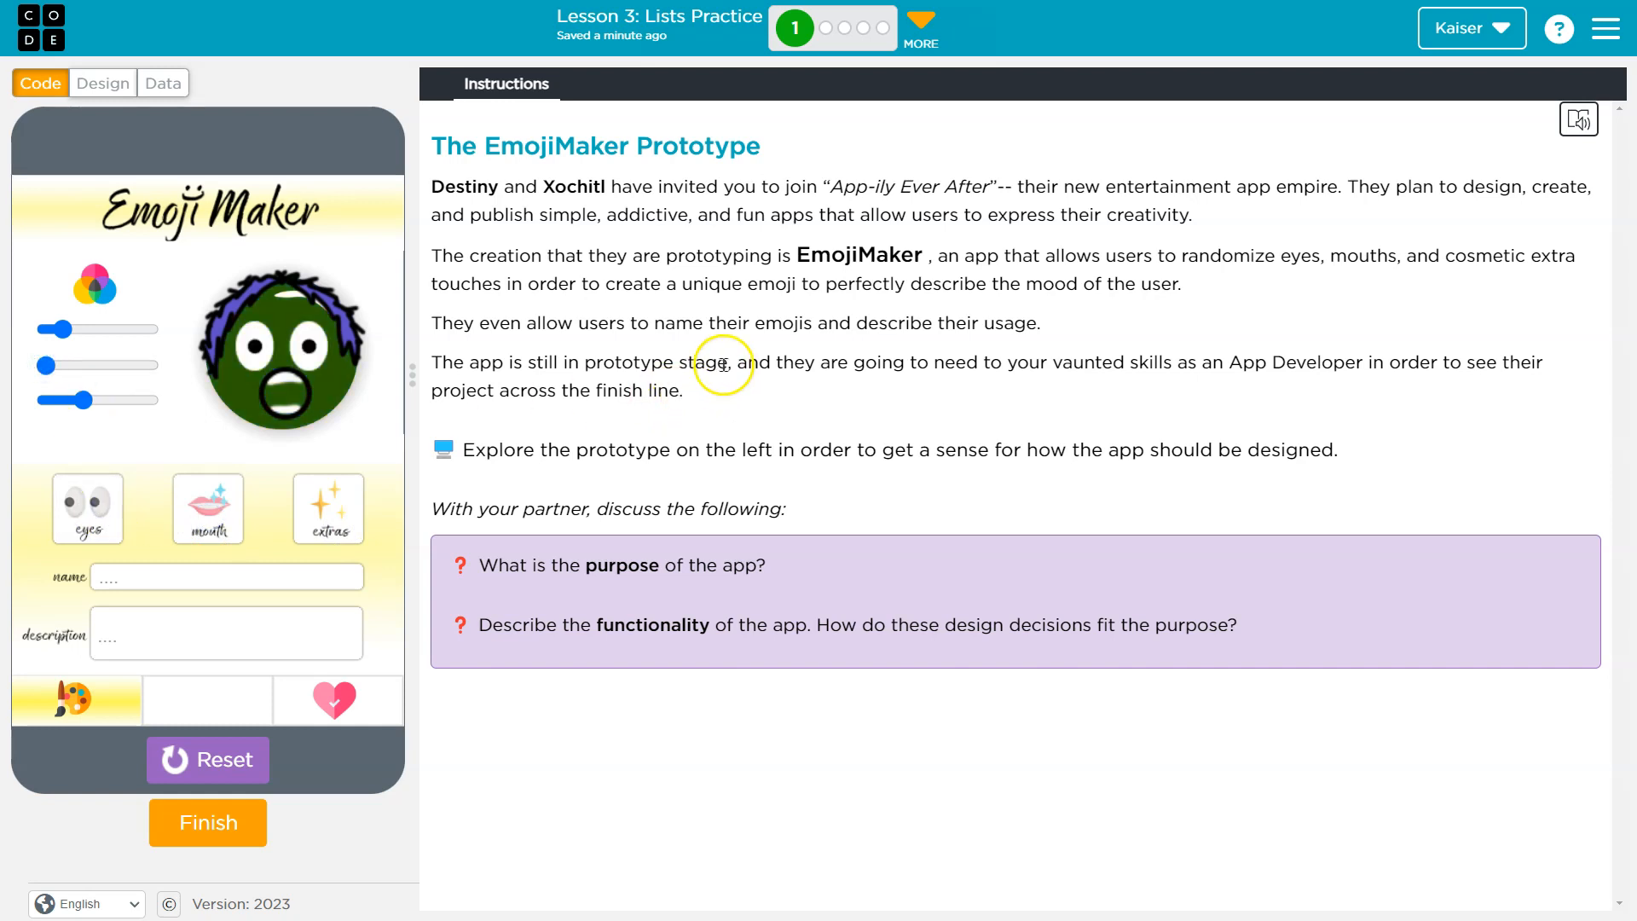
{"action": "mouse_move", "coordinate": [1060, 367]}
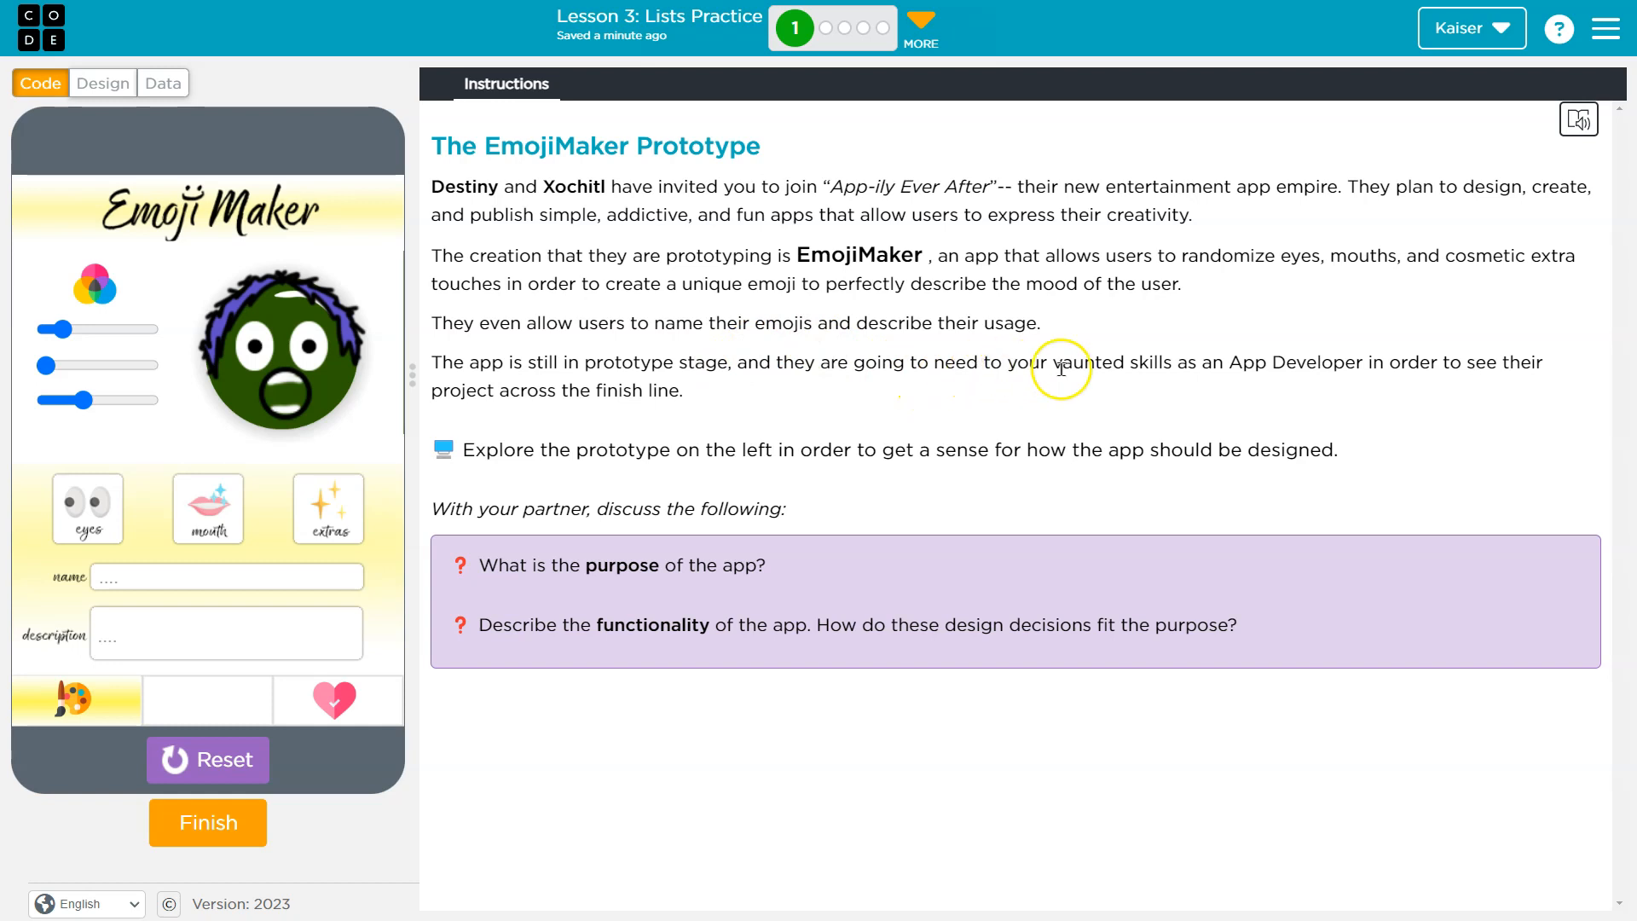
{"action": "mouse_move", "coordinate": [1264, 367]}
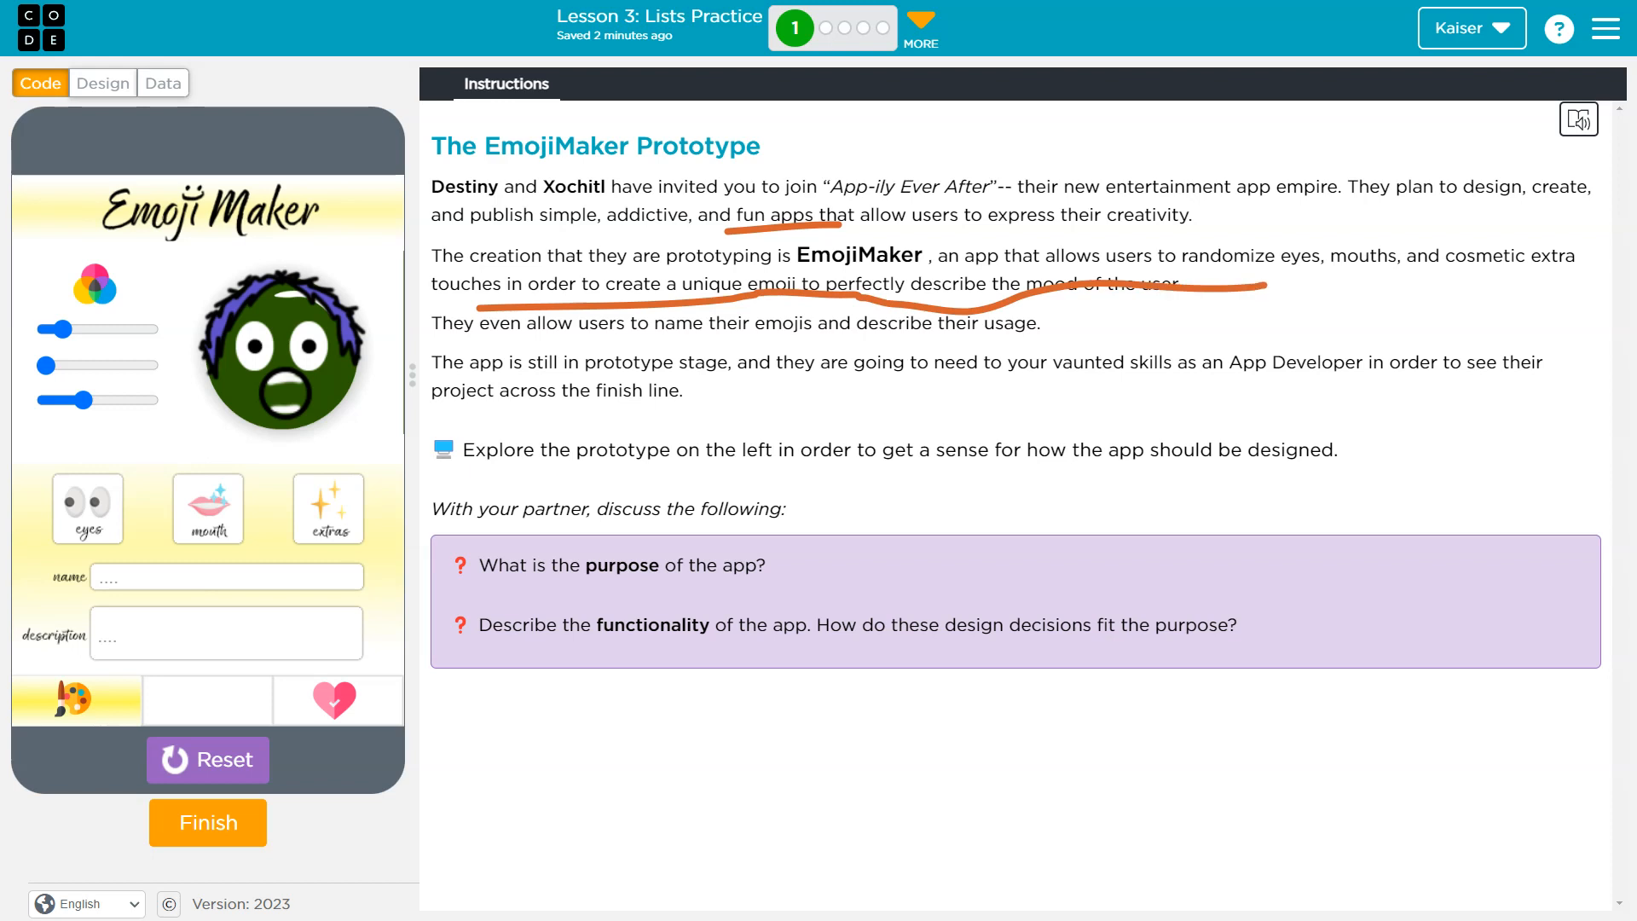
- Drag across the instructions to read the app's purpose
{"action": "left_click_drag", "start_coordinate": [747, 340], "coordinate": [788, 590]}
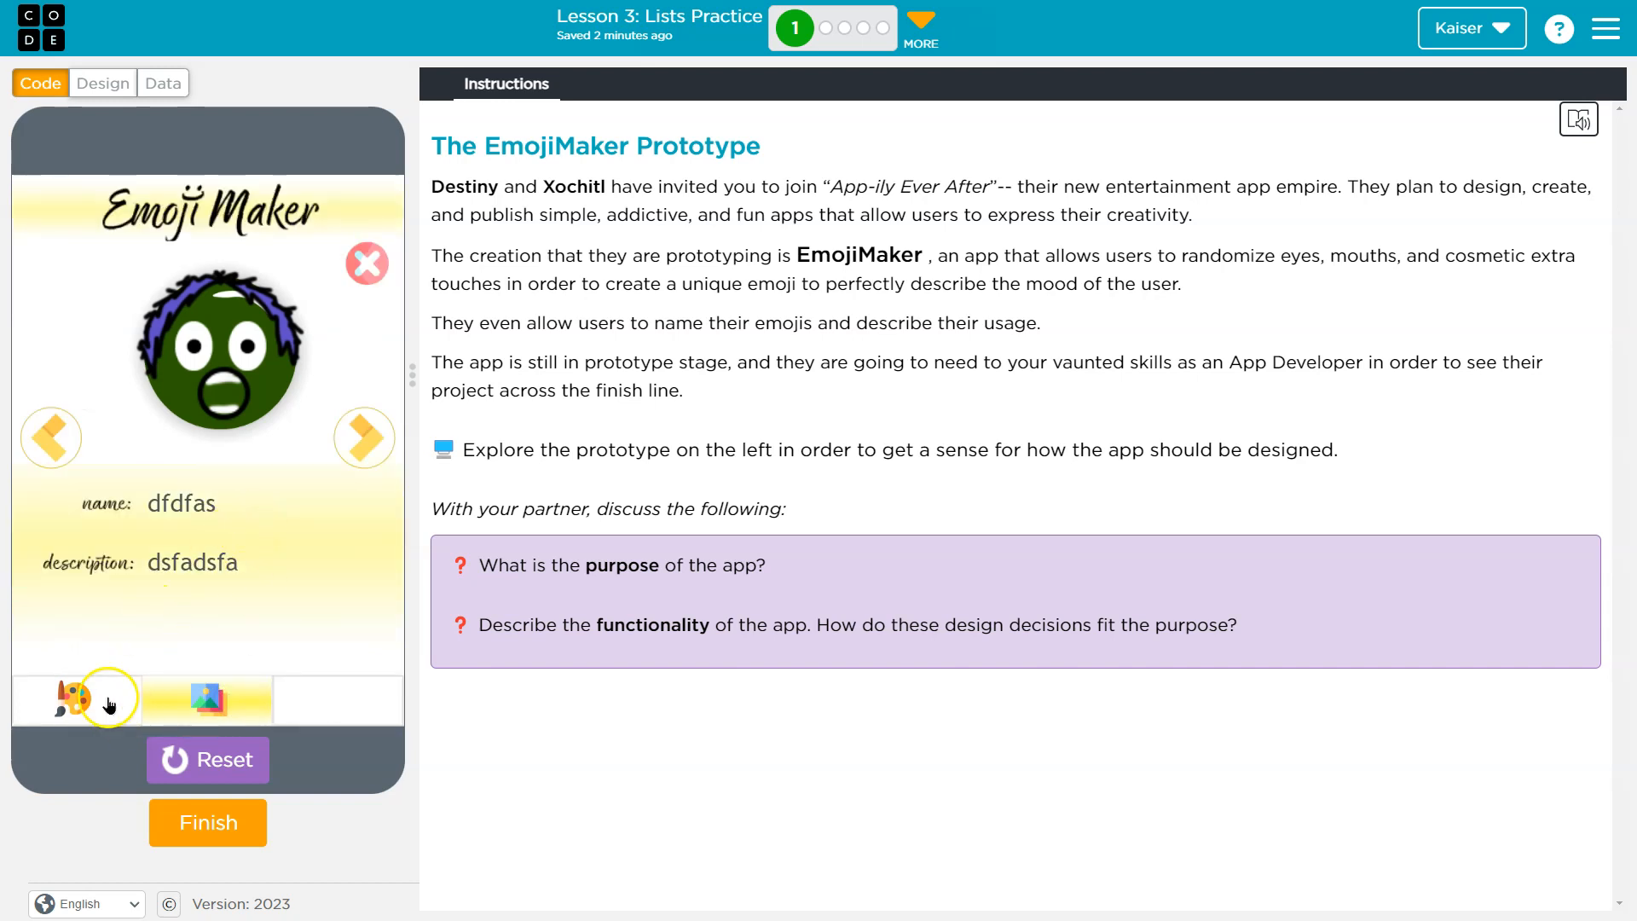
- Return to the creation screen, randomize mouth and eyes, and make the face lime green
{"action": "left_click", "coordinate": [76, 699]}
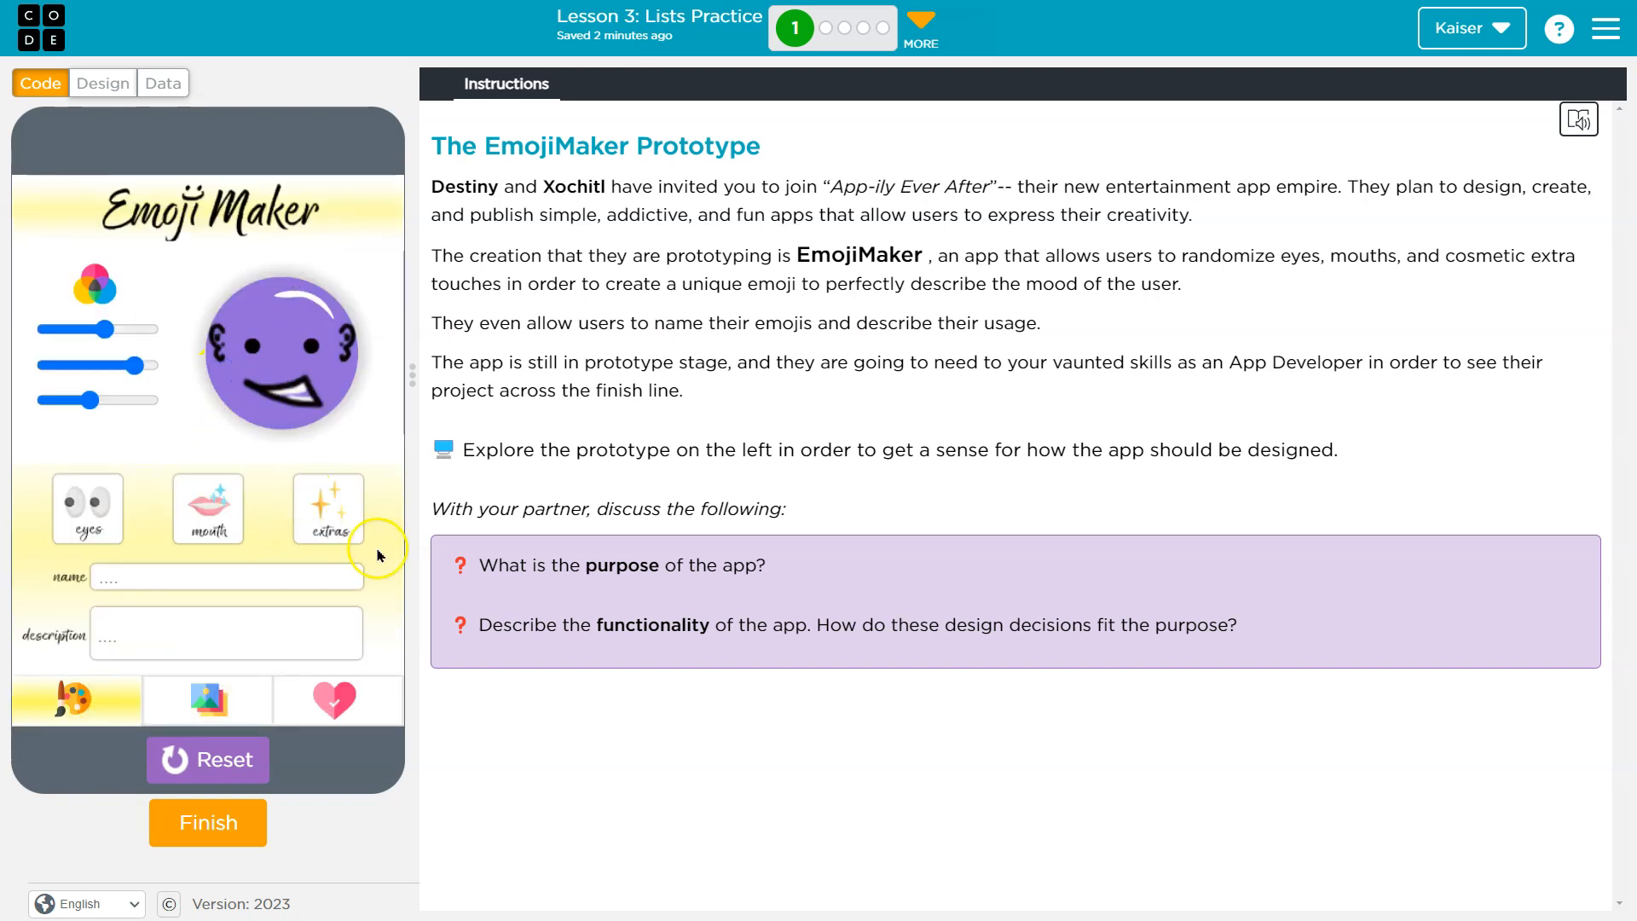
{"action": "left_click", "coordinate": [207, 509]}
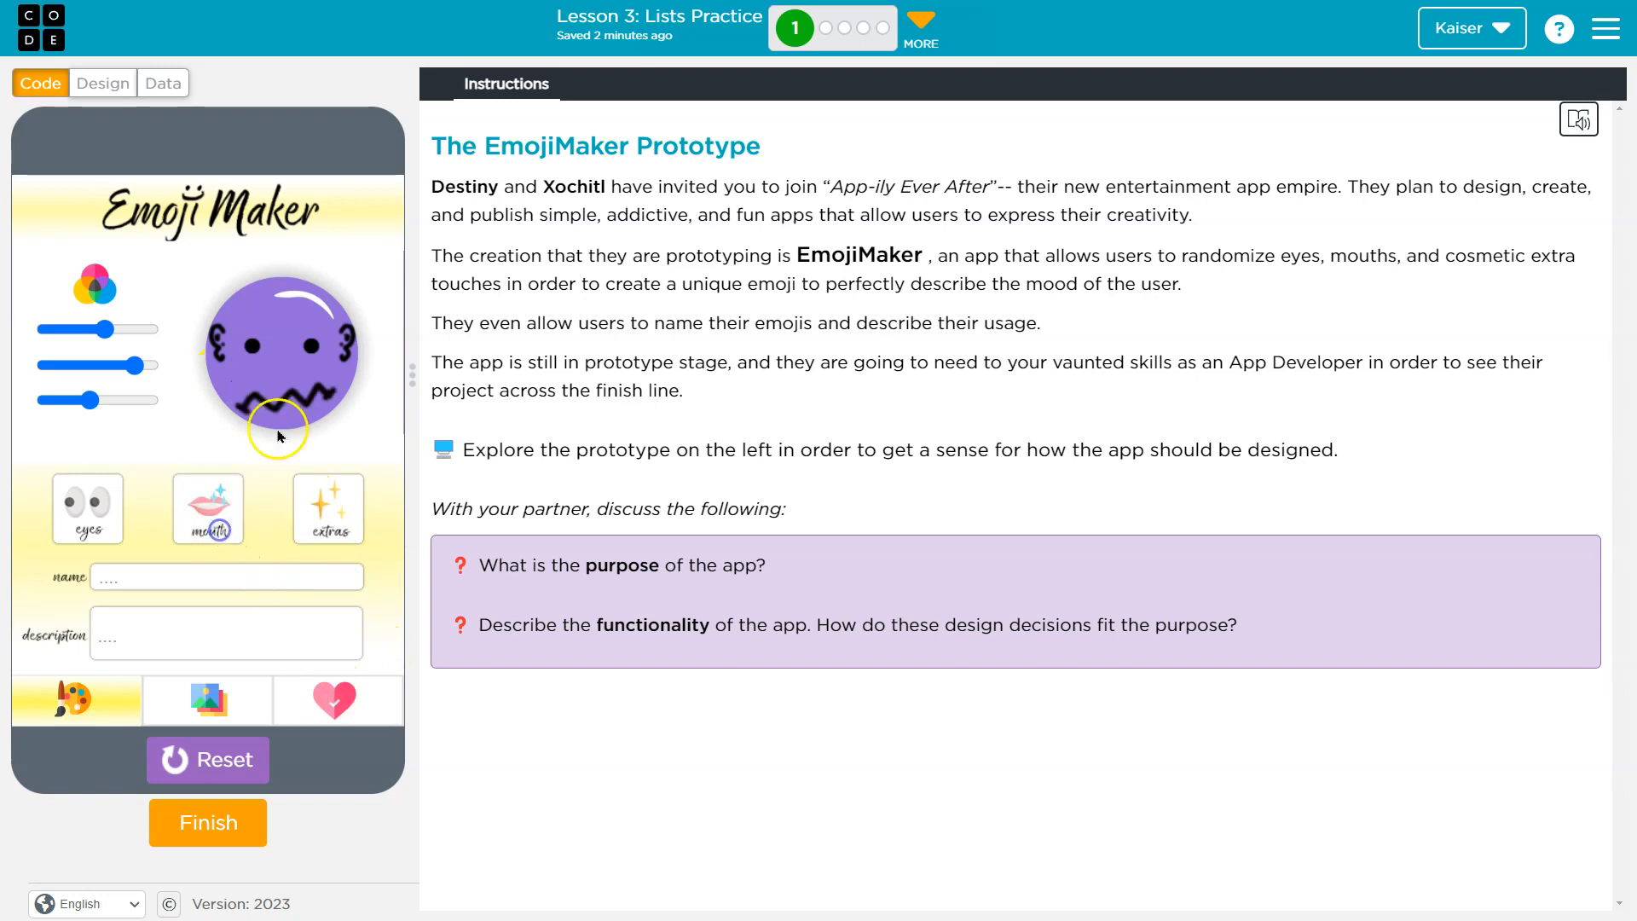
{"action": "left_click", "coordinate": [88, 508]}
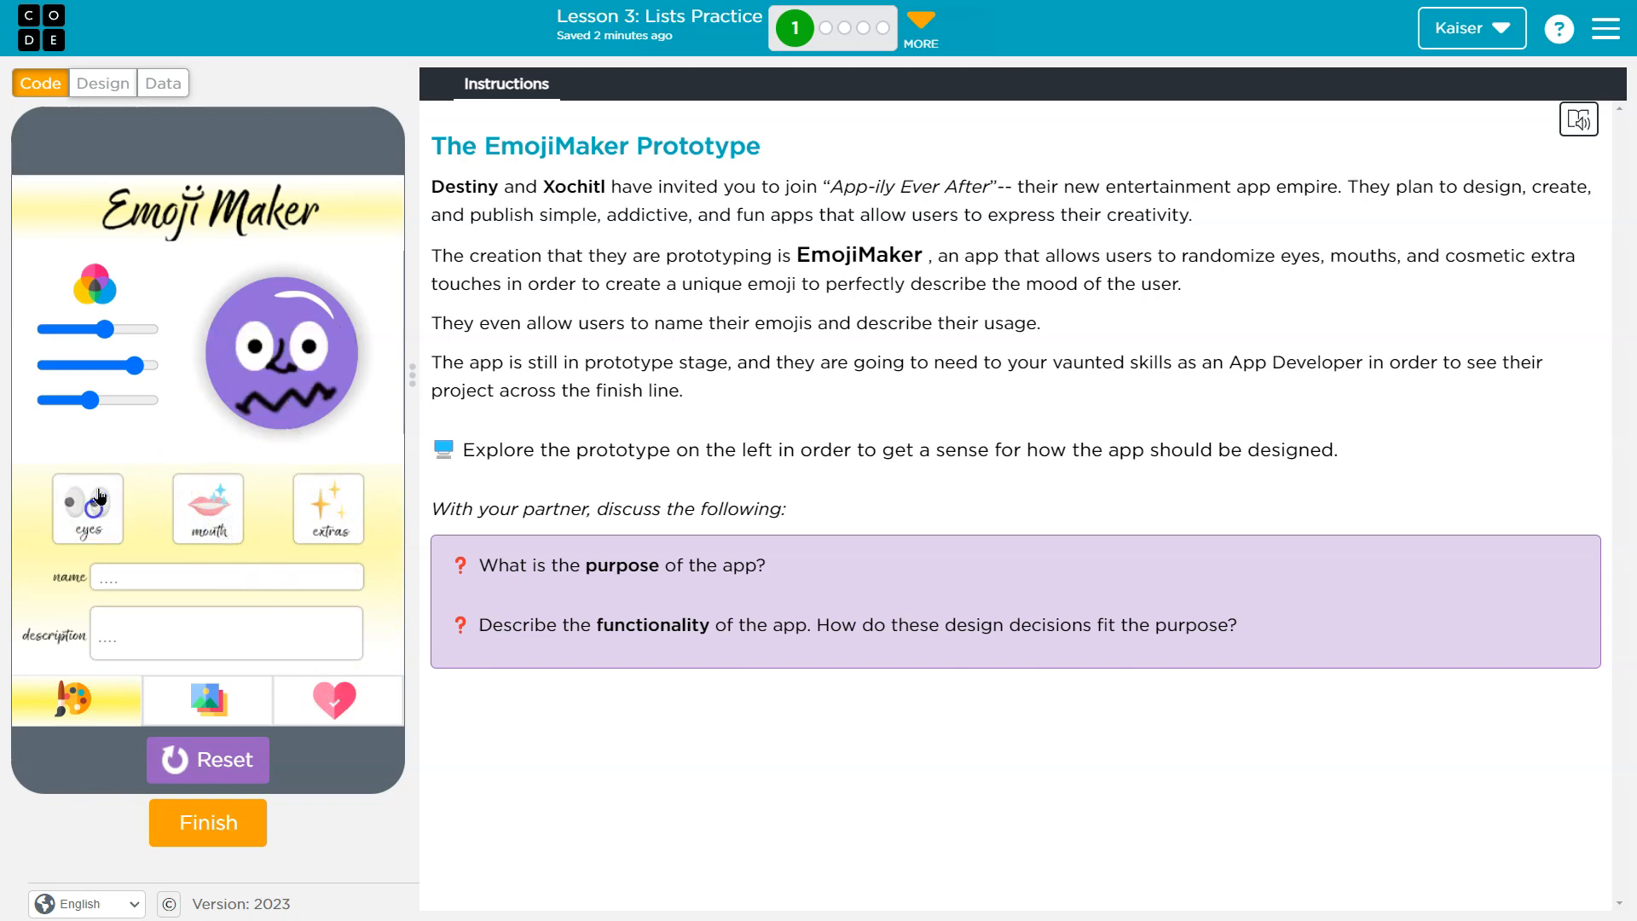
{"action": "left_click_drag", "start_coordinate": [102, 329], "coordinate": [123, 329]}
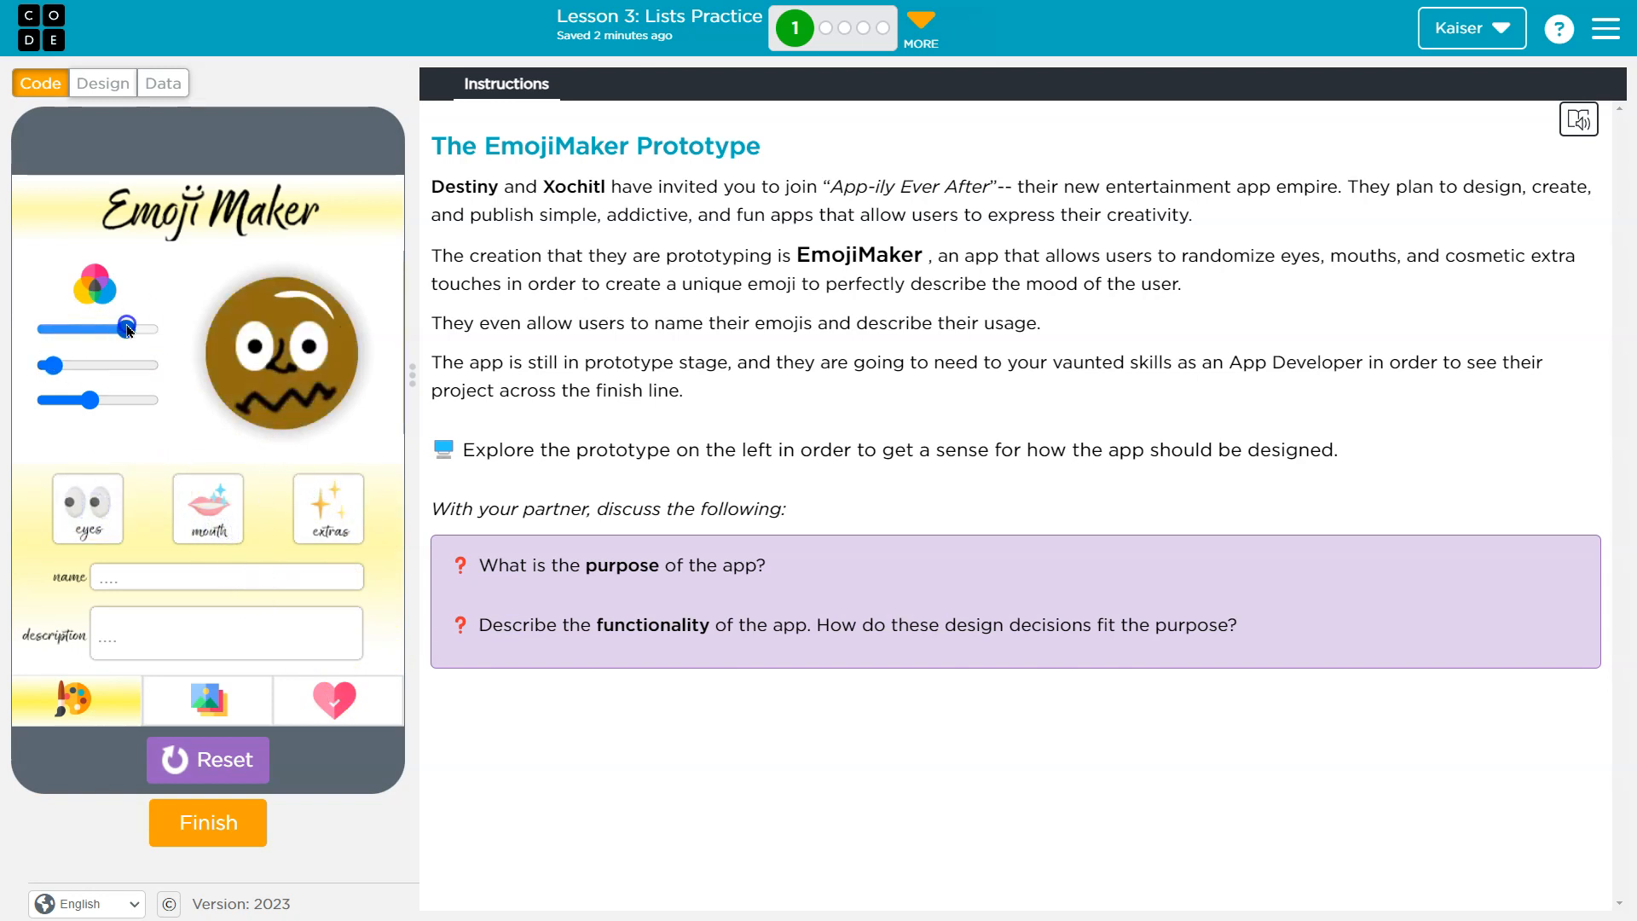
{"action": "left_click_drag", "start_coordinate": [120, 329], "coordinate": [134, 330]}
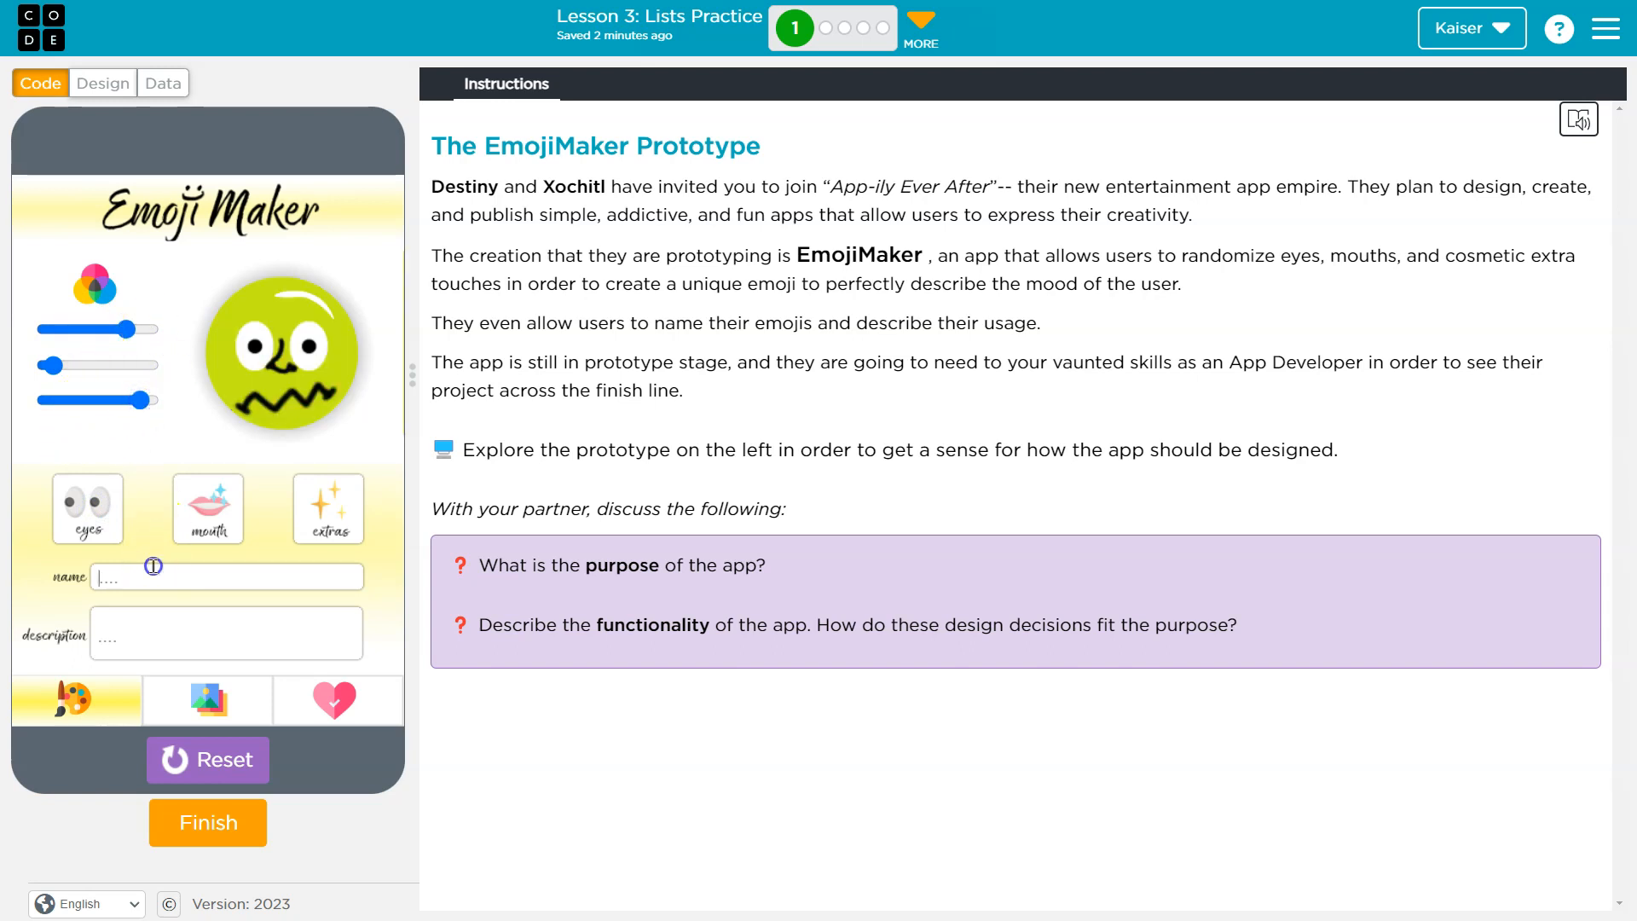
- Name the emoji 'Fred' with description 'Hello world', save it, and view the gallery
{"action": "type", "text": "Fred"}
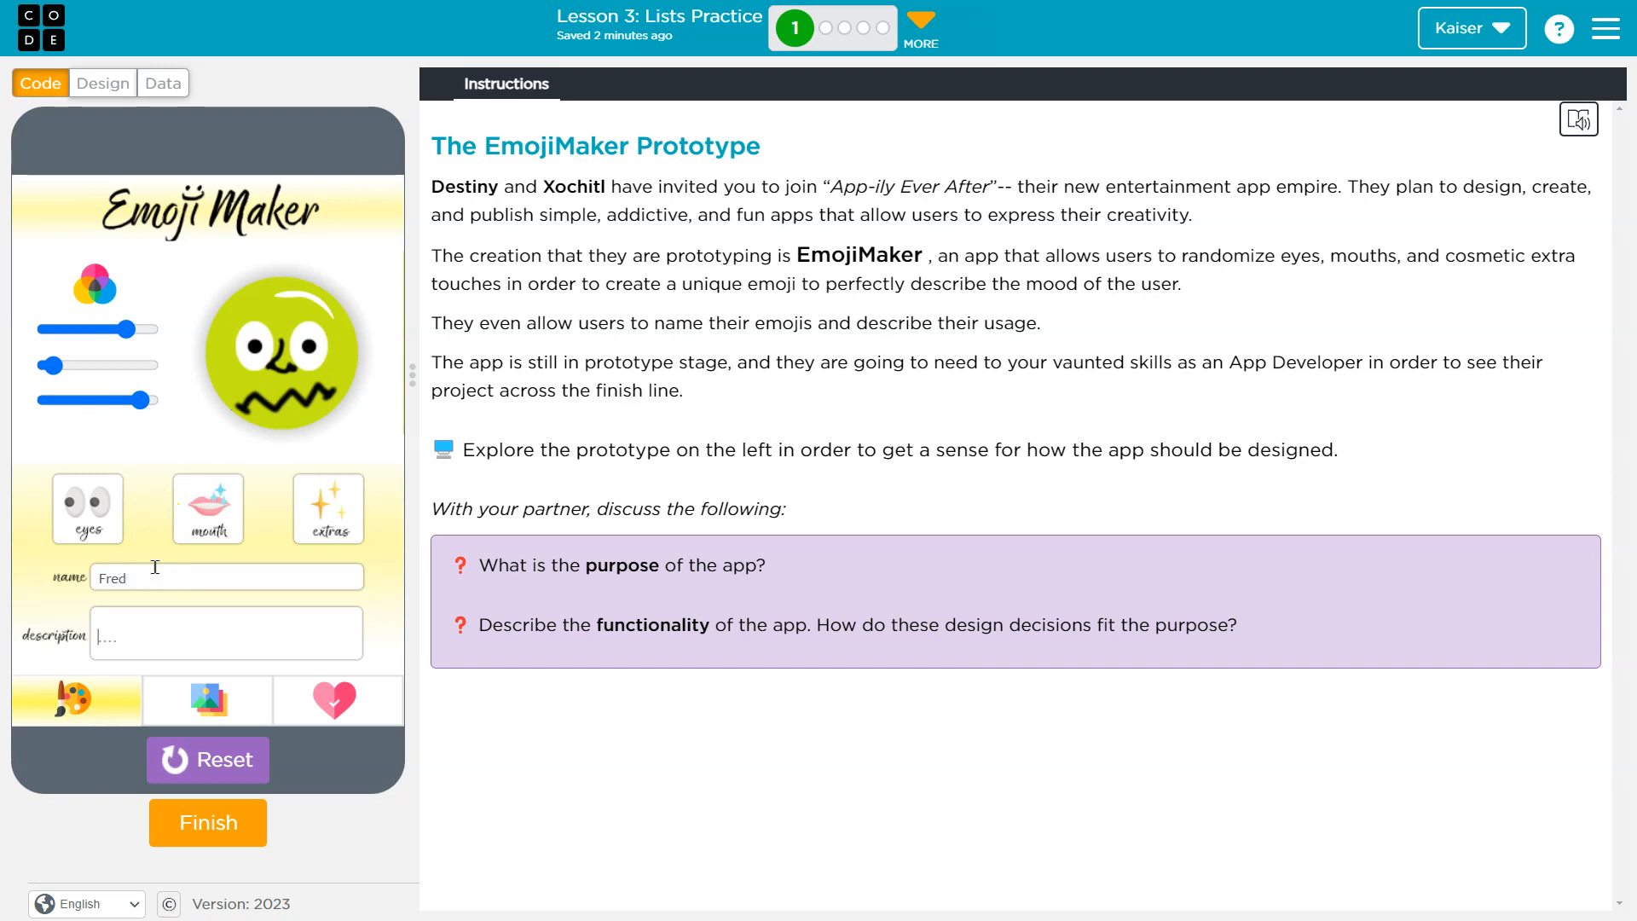
{"action": "type", "text": "Hello"}
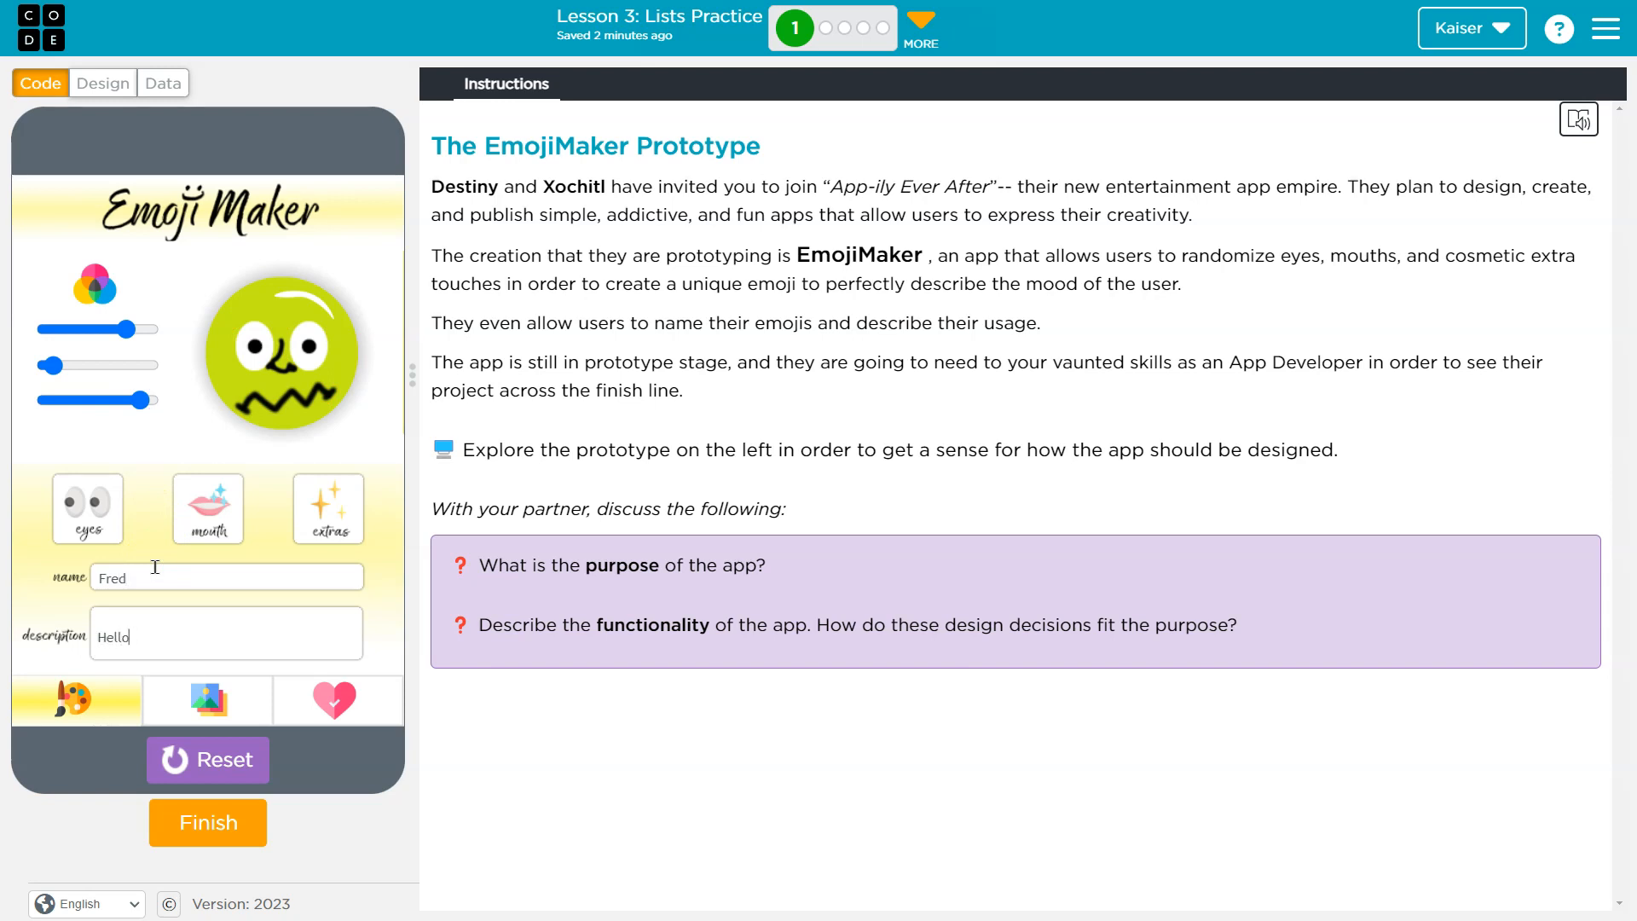
{"action": "type", "text": "world"}
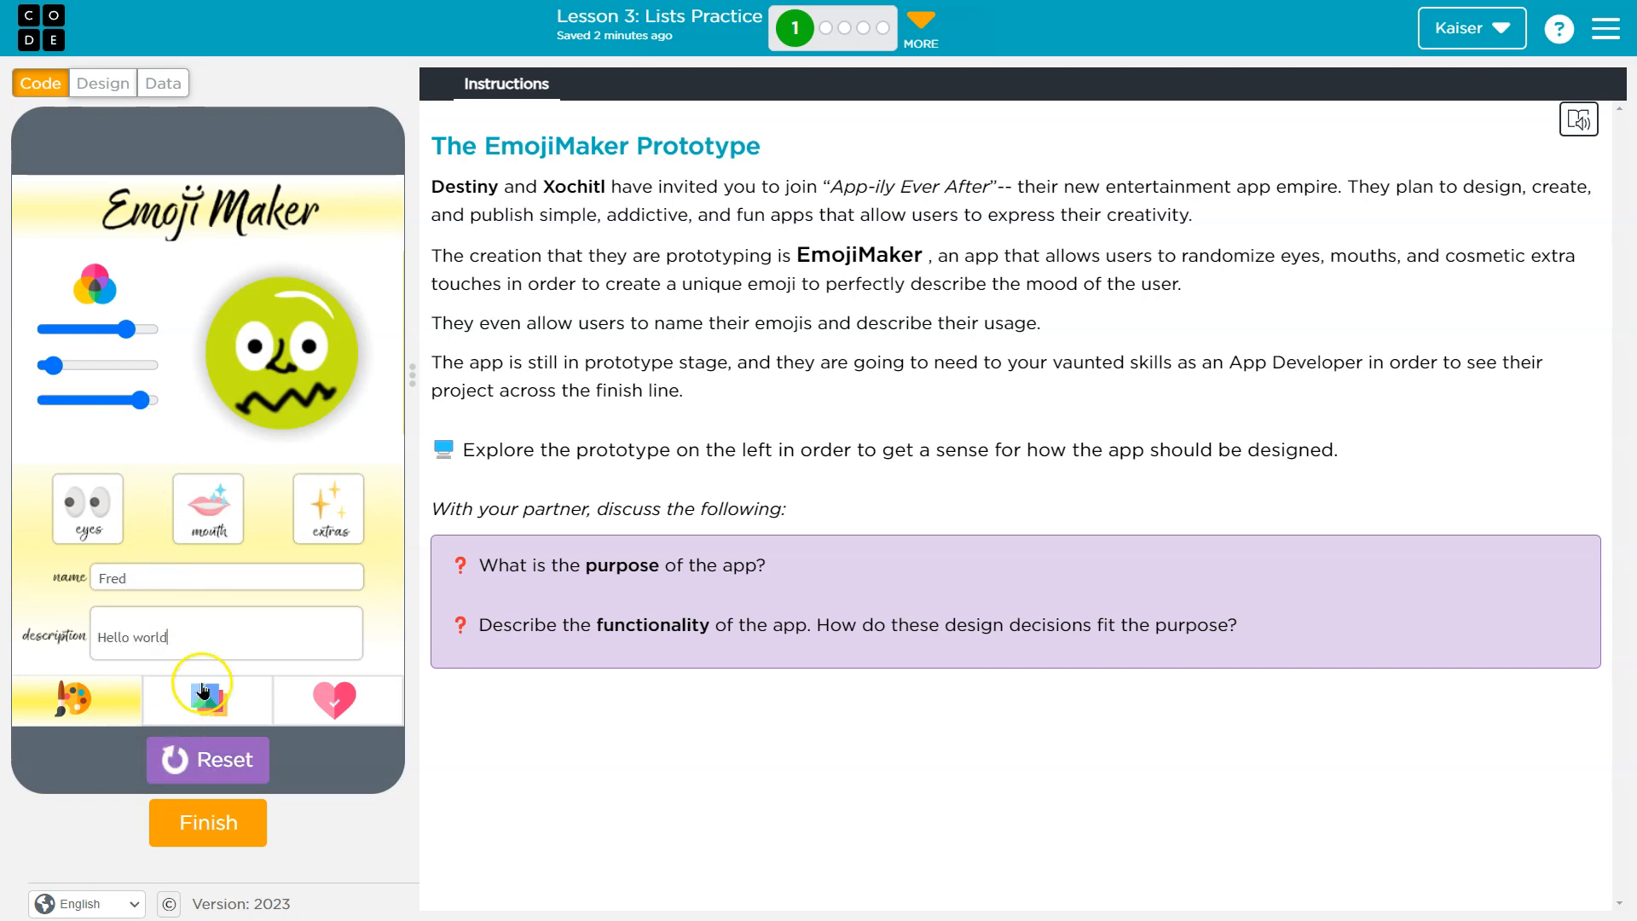
{"action": "left_click", "coordinate": [208, 700]}
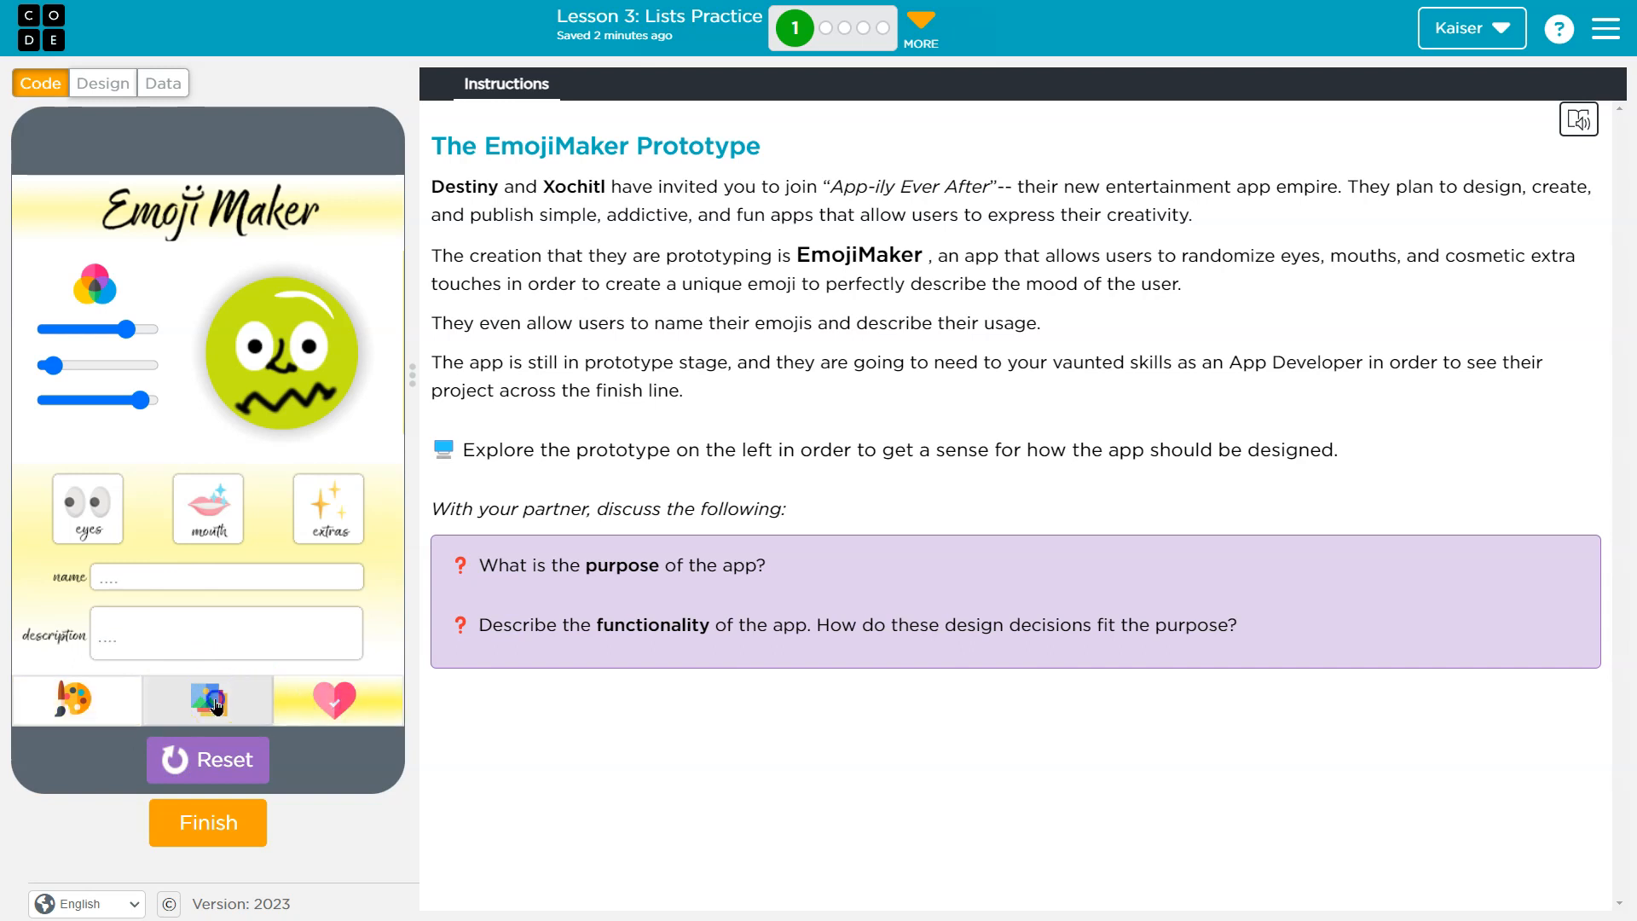
{"action": "left_click", "coordinate": [207, 699]}
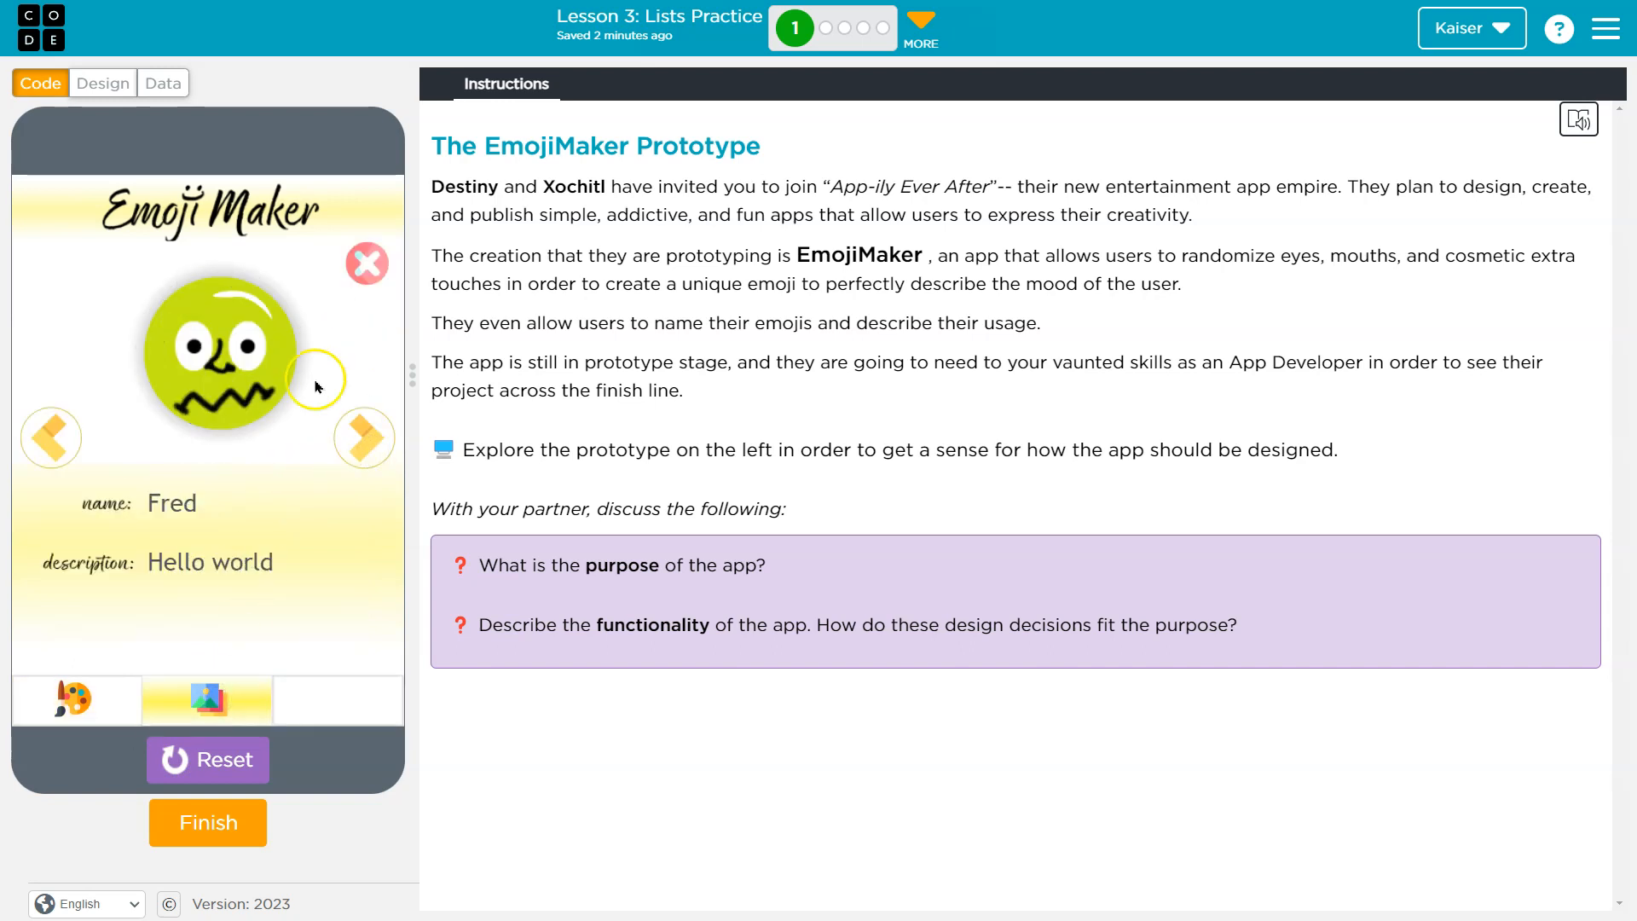
{"action": "mouse_move", "coordinate": [366, 263]}
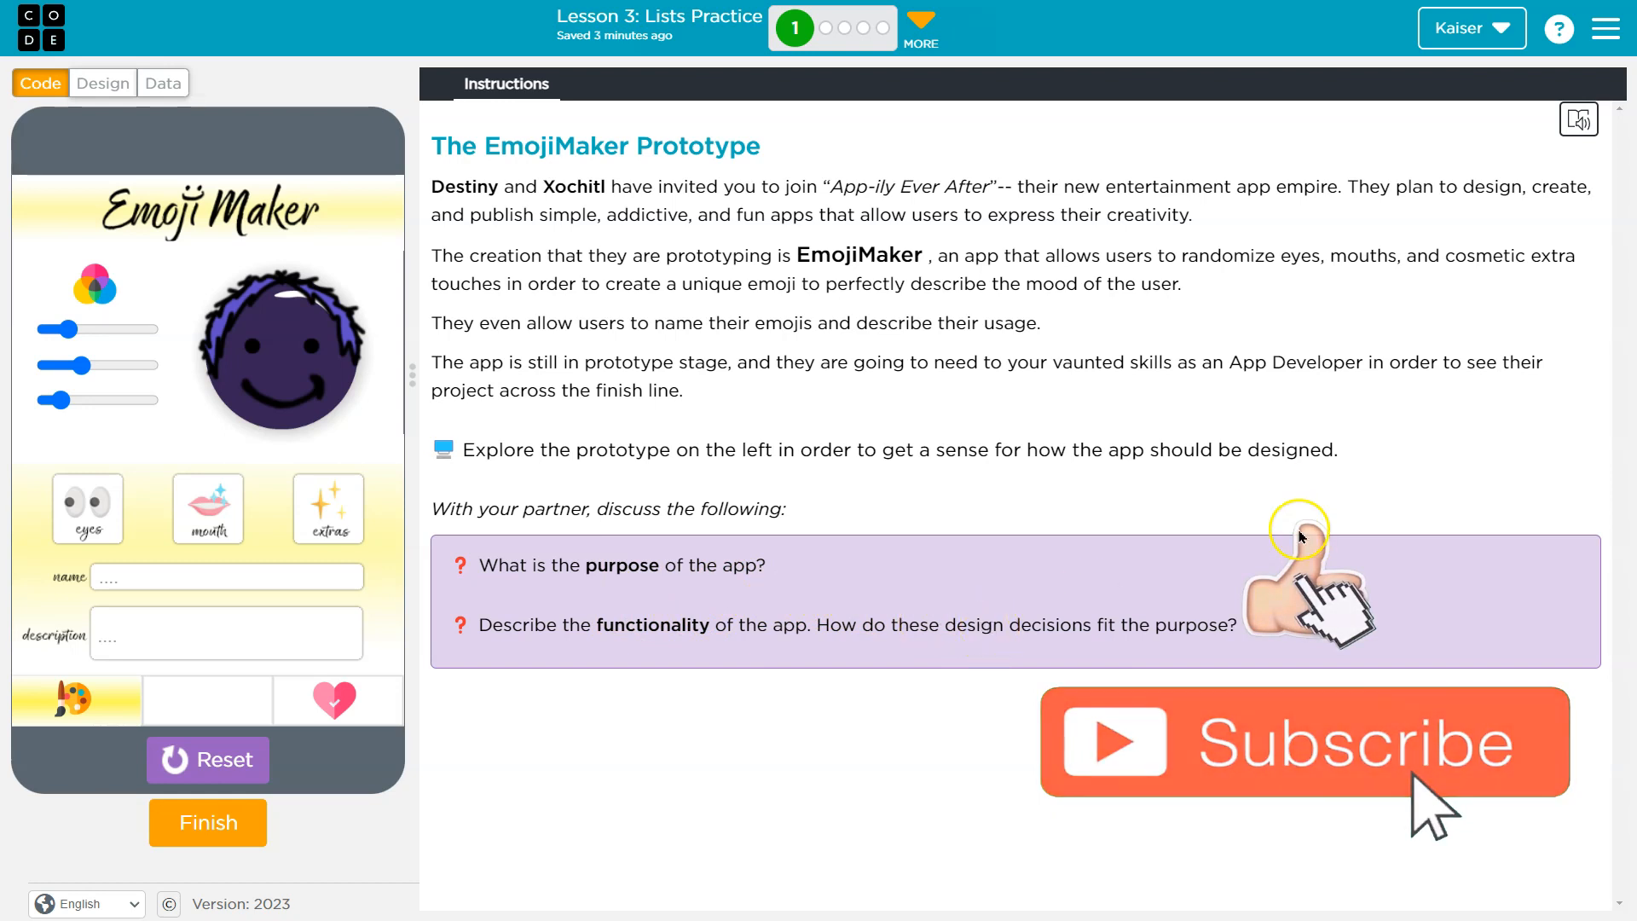
{"action": "mouse_move", "coordinate": [878, 251]}
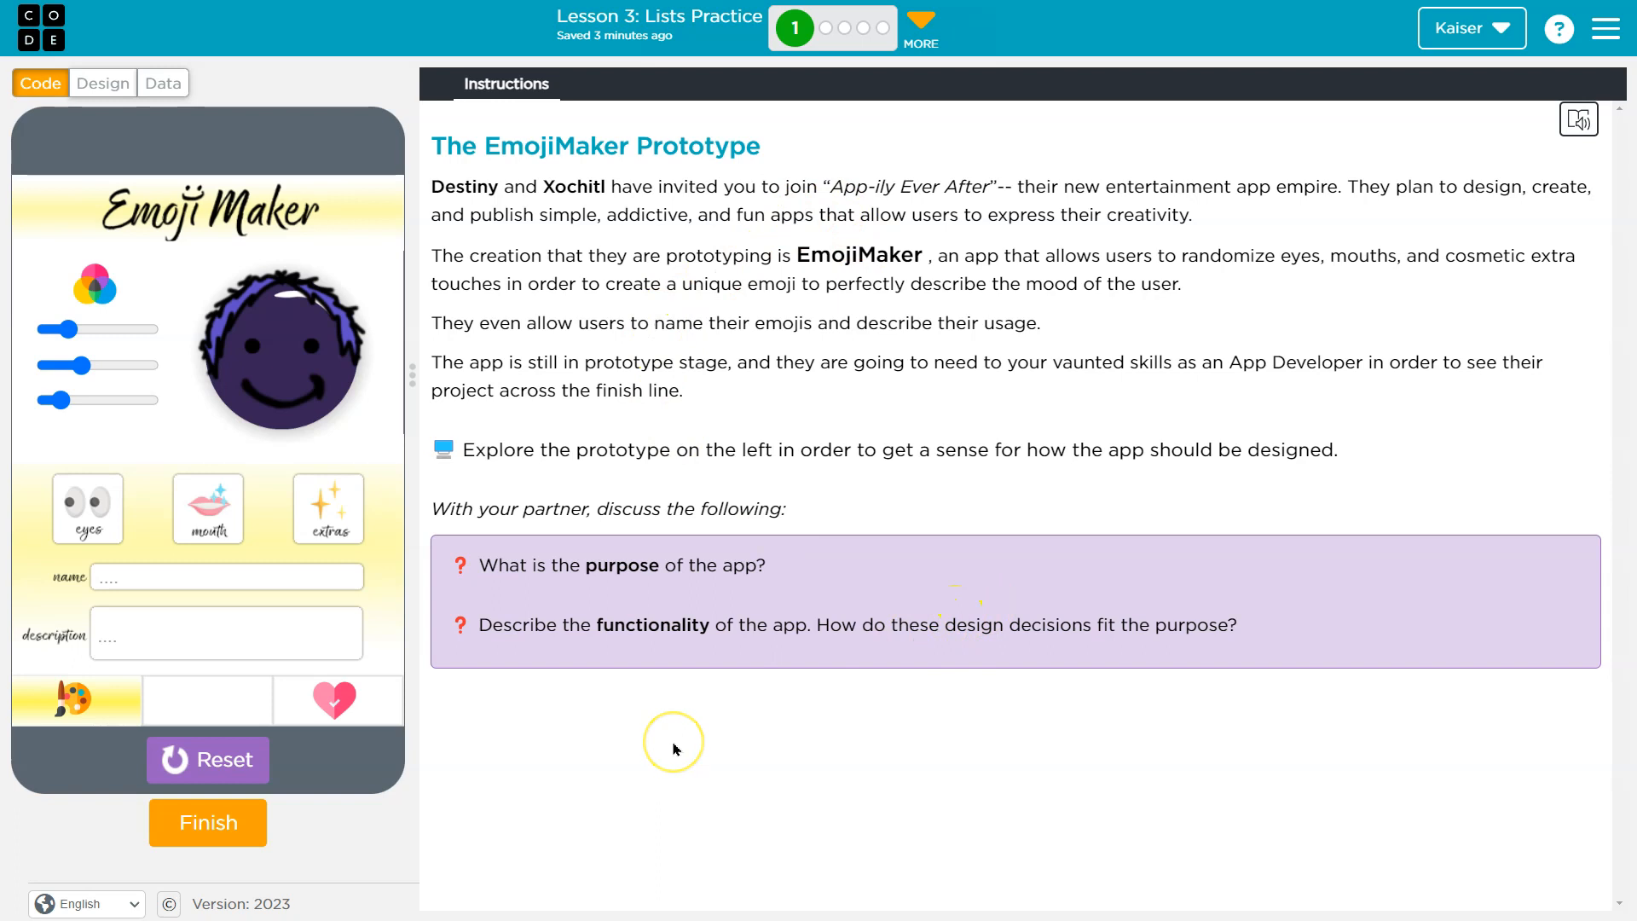
{"action": "mouse_move", "coordinate": [663, 744]}
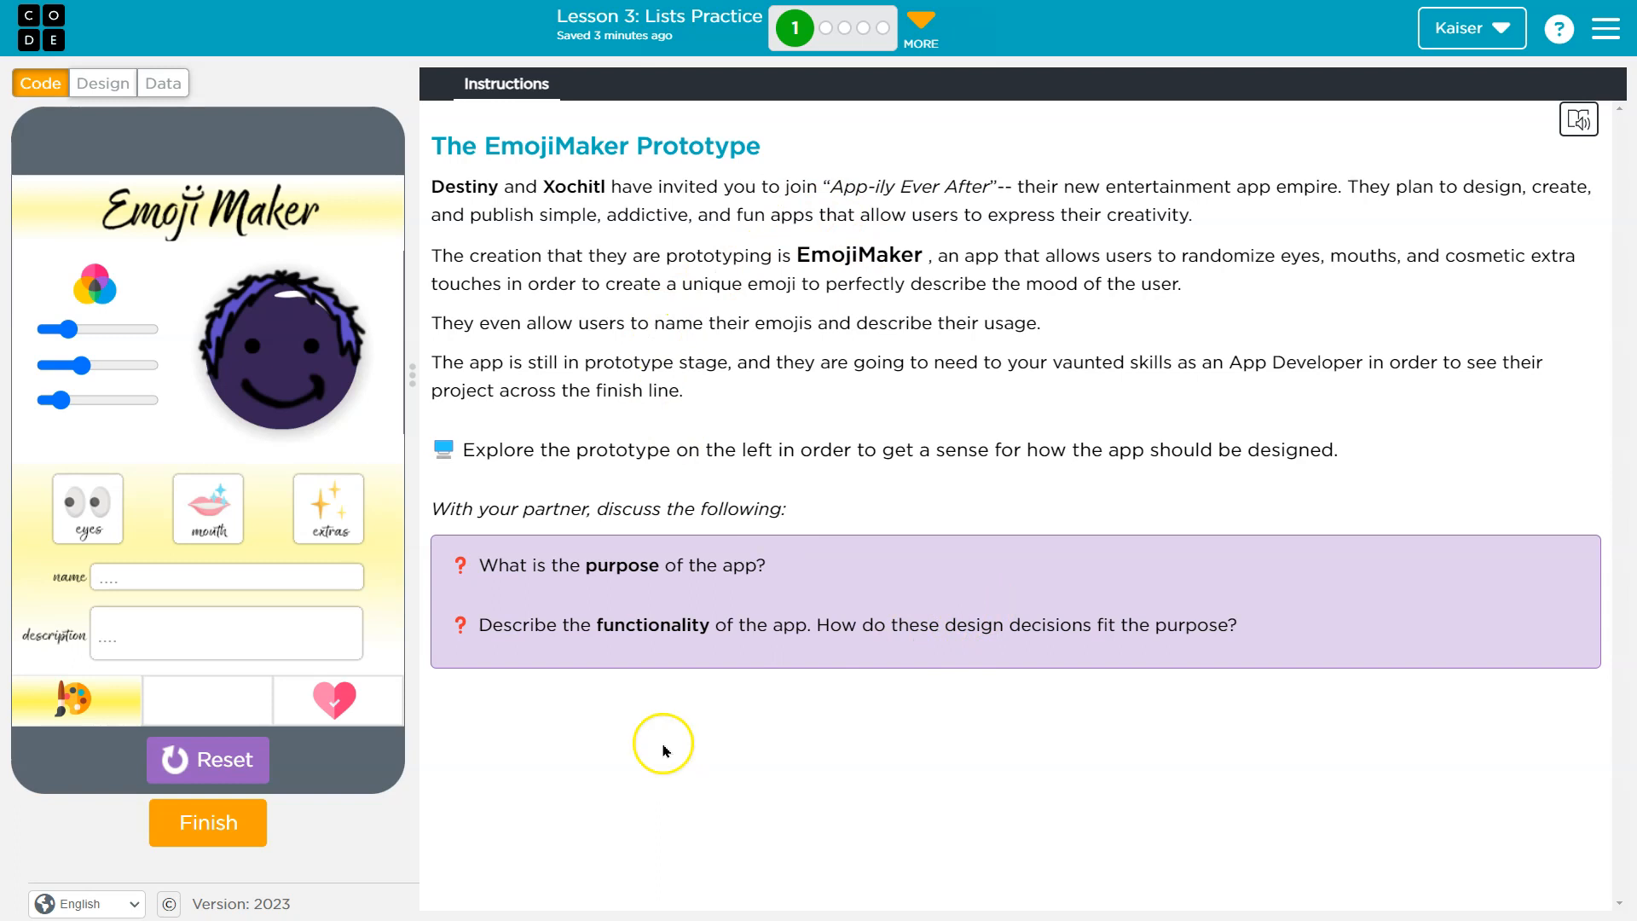
{"action": "mouse_move", "coordinate": [572, 773]}
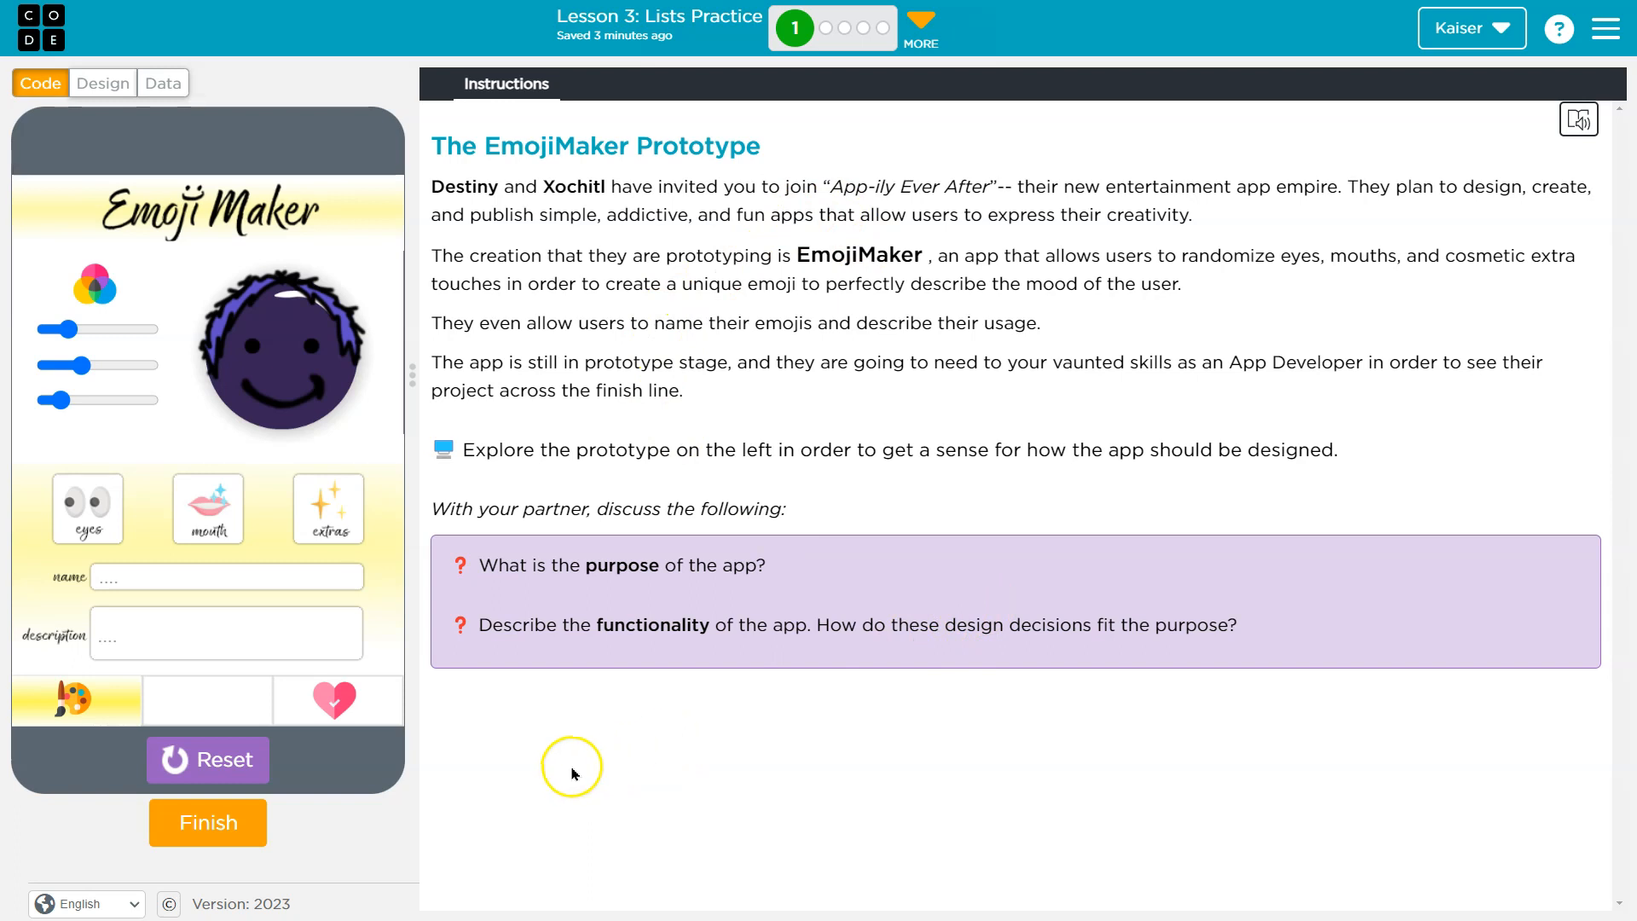